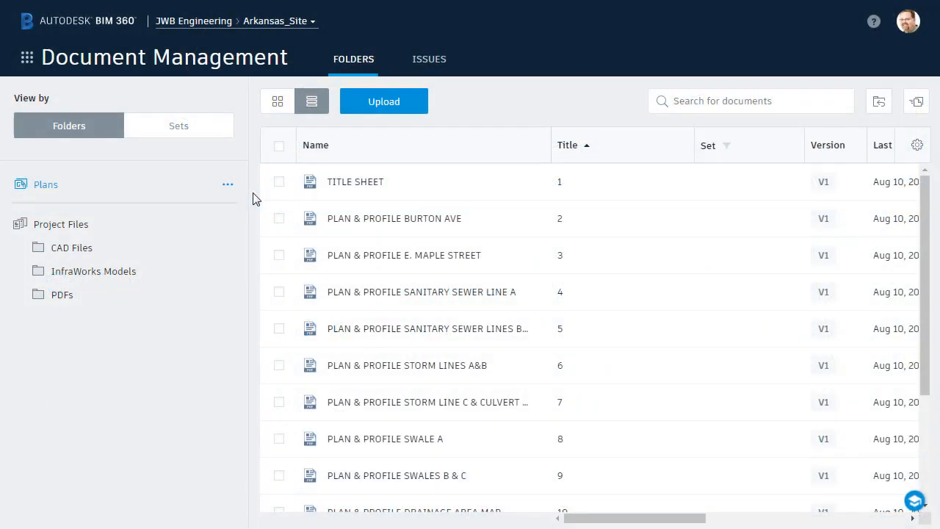
{"action": "mouse_move", "coordinate": [238, 71]}
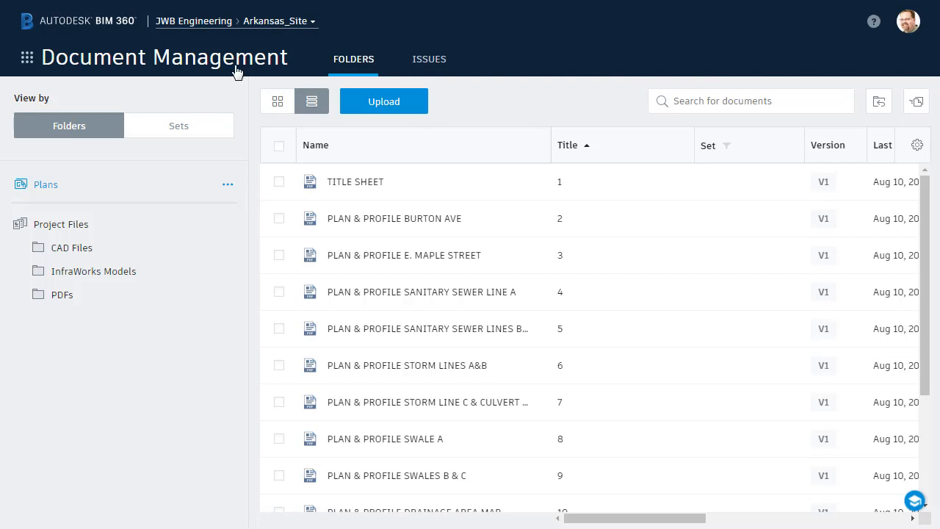
{"action": "mouse_move", "coordinate": [176, 35]}
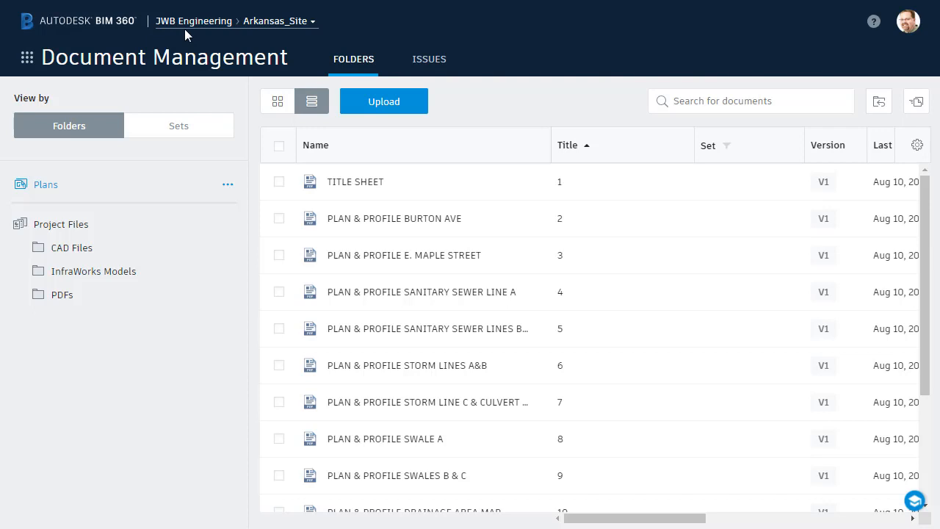
{"action": "mouse_move", "coordinate": [252, 36]}
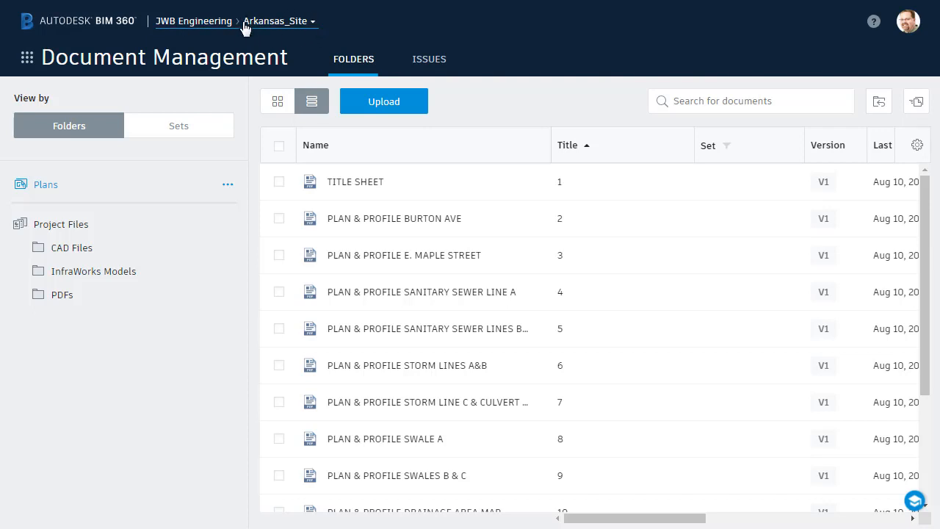
{"action": "mouse_move", "coordinate": [263, 35]}
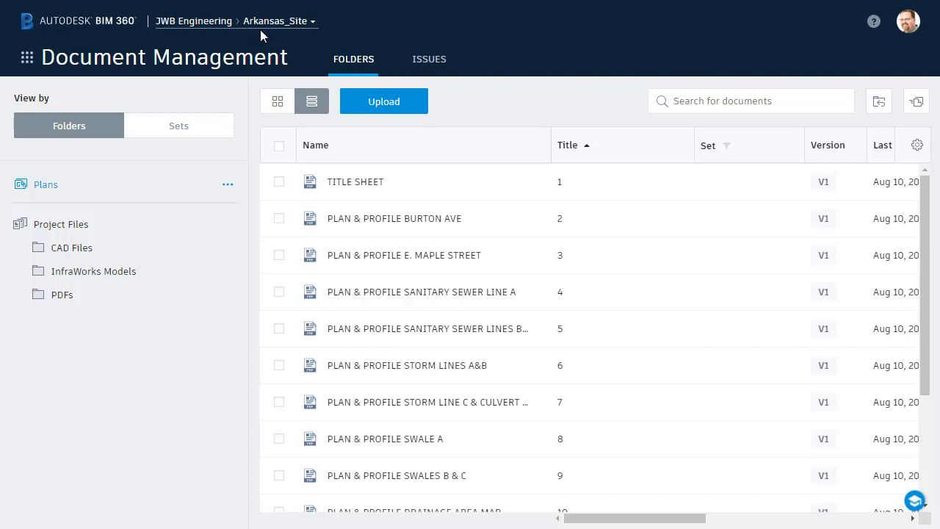
{"action": "mouse_move", "coordinate": [312, 24]}
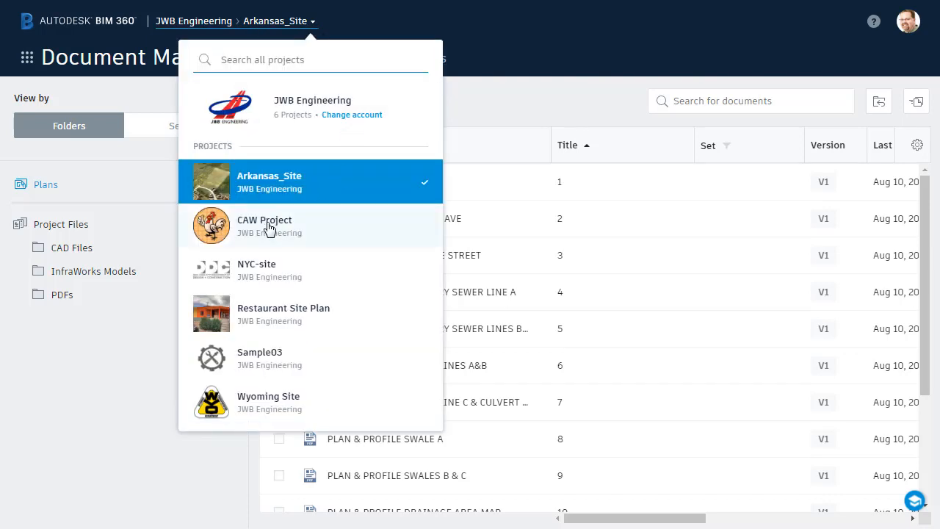
{"action": "mouse_move", "coordinate": [291, 358]}
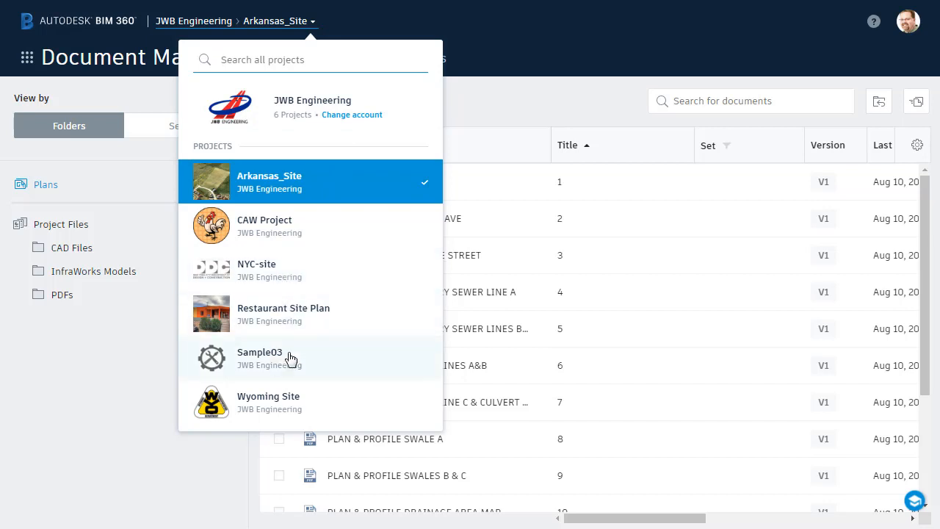
{"action": "mouse_move", "coordinate": [381, 38]}
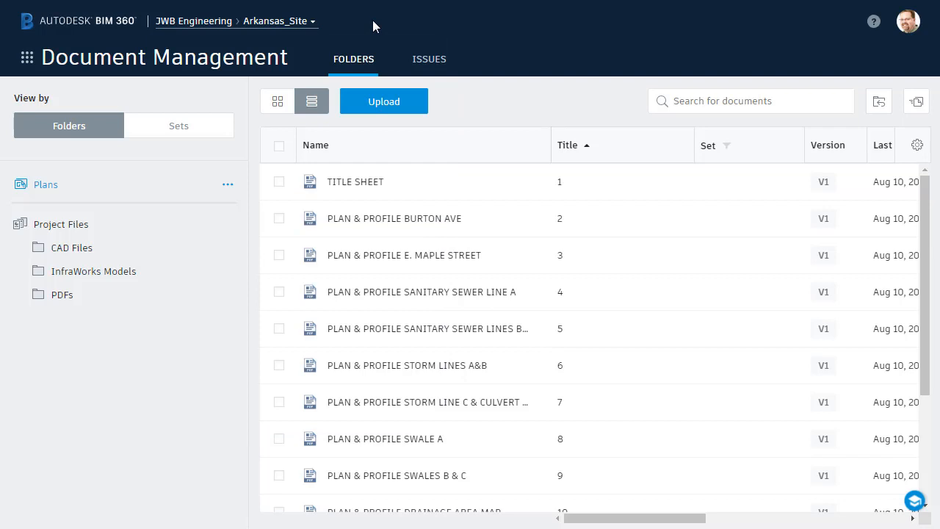
{"action": "mouse_move", "coordinate": [266, 46]}
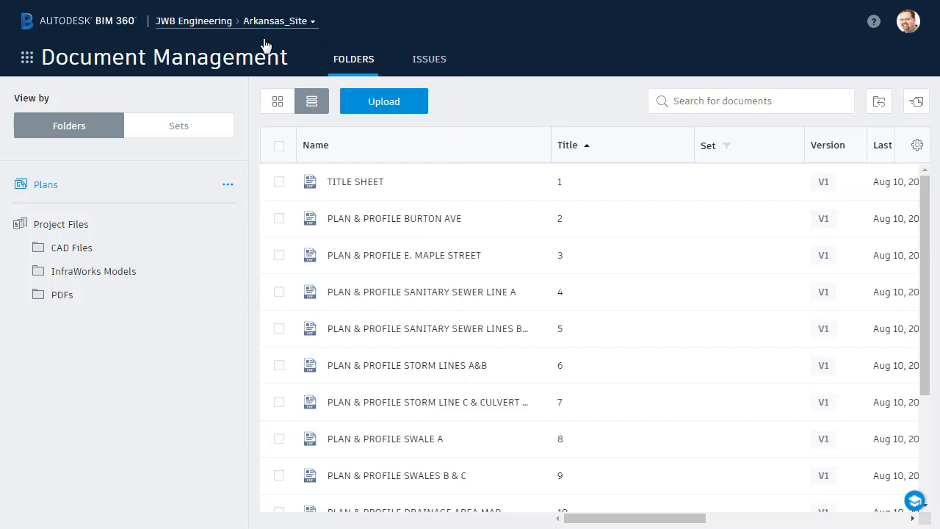
{"action": "mouse_move", "coordinate": [62, 250]}
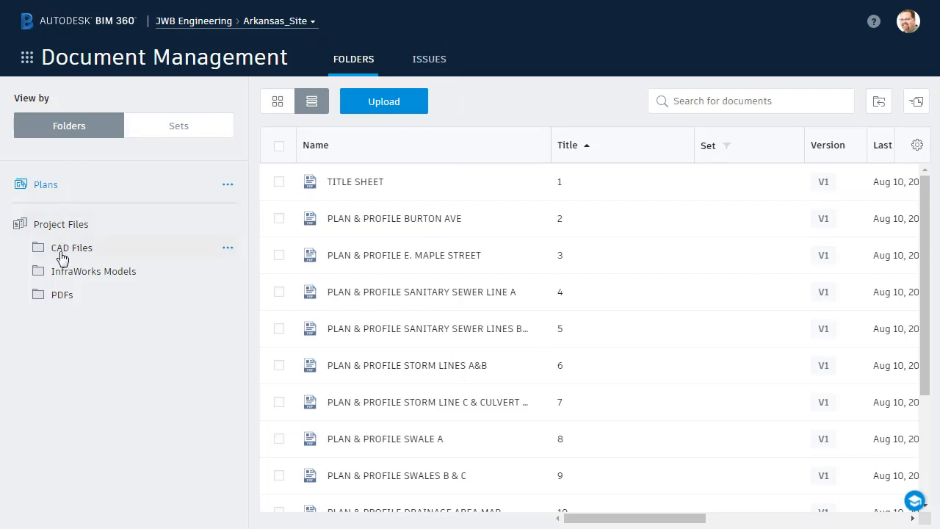
{"action": "mouse_move", "coordinate": [92, 327]}
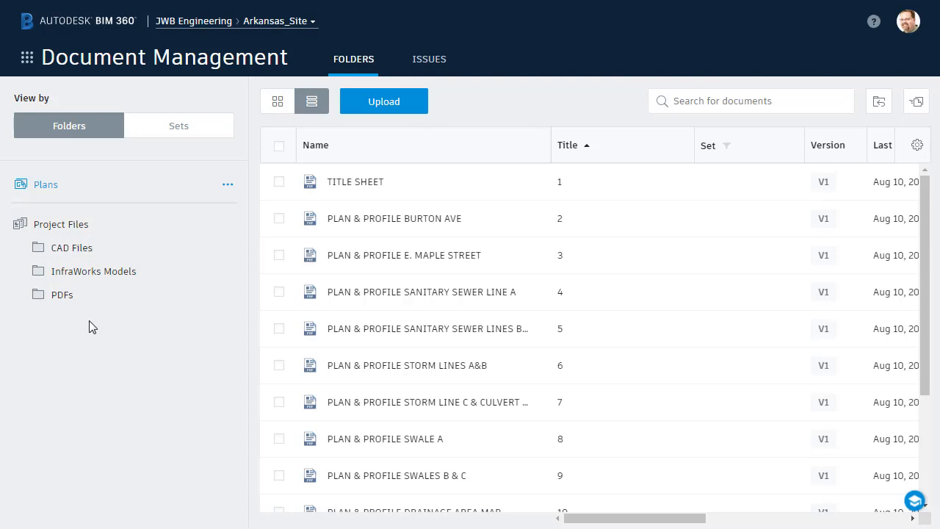
{"action": "mouse_move", "coordinate": [99, 233]}
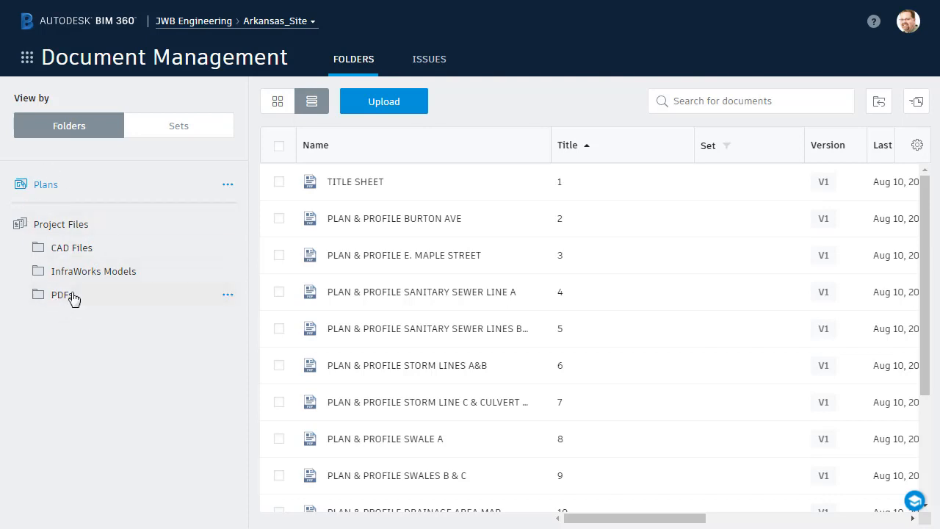
Step: Browse Project Files > CAD Files > InfraWorks Models to list the AR-SiteModel and AR-site .iwm files
{"action": "left_click", "coordinate": [71, 247]}
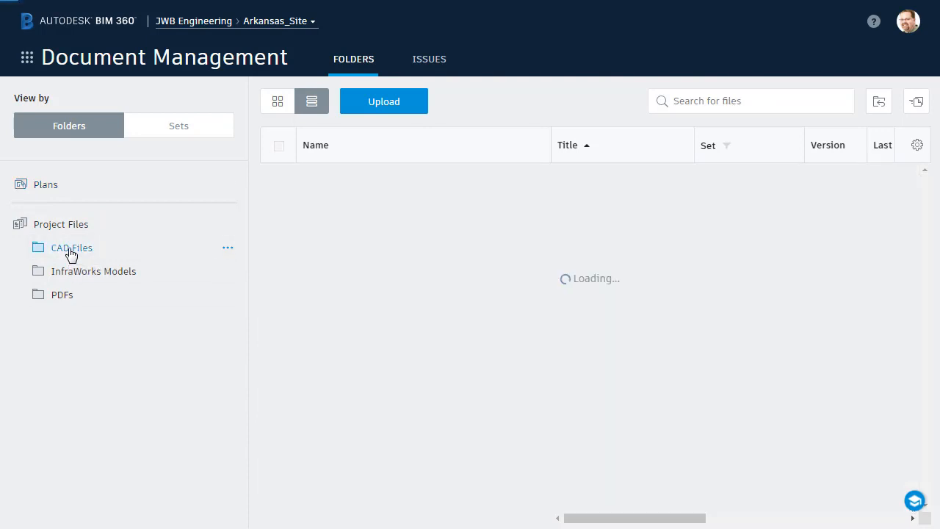
{"action": "left_click", "coordinate": [94, 270]}
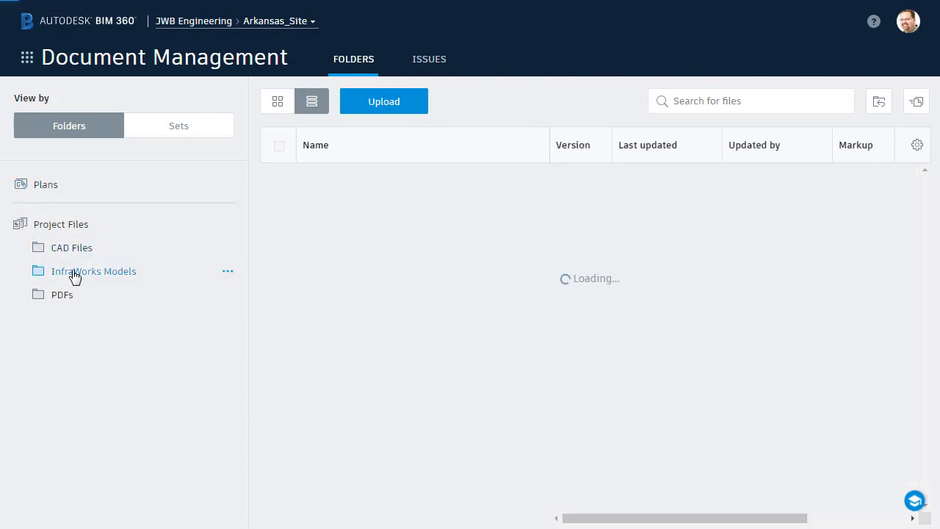
{"action": "left_click", "coordinate": [94, 270]}
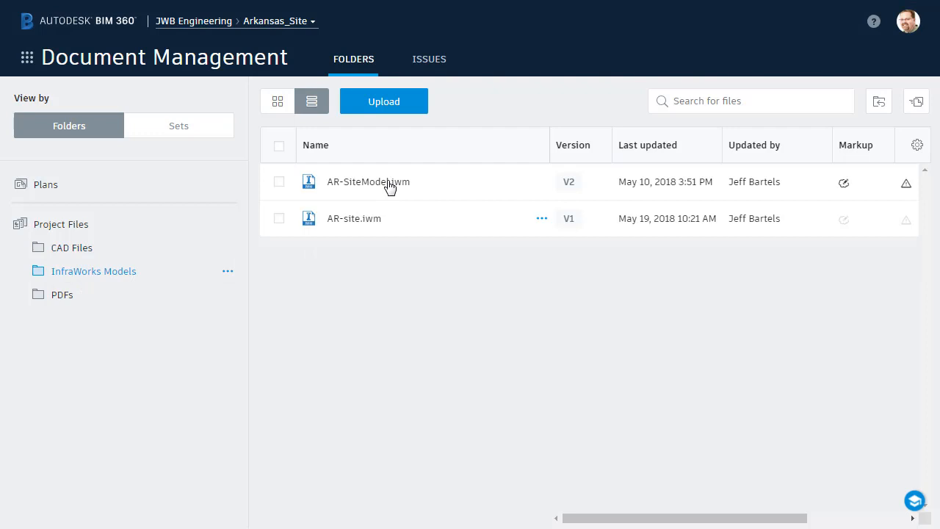
{"action": "mouse_move", "coordinate": [335, 250]}
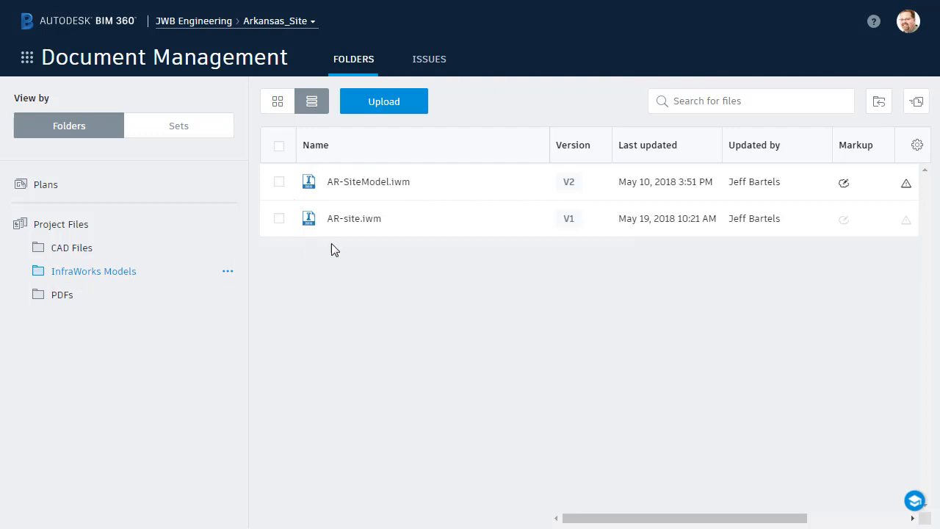
{"action": "mouse_move", "coordinate": [46, 185]}
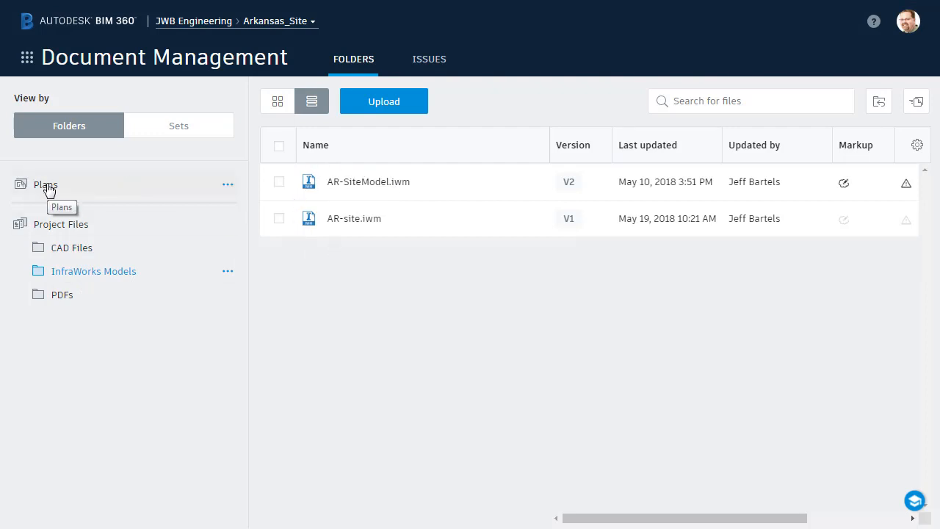
Step: Return to the Arkansas_Site Plans folder to show the title and plan-and-profile sheets again
{"action": "left_click", "coordinate": [45, 186]}
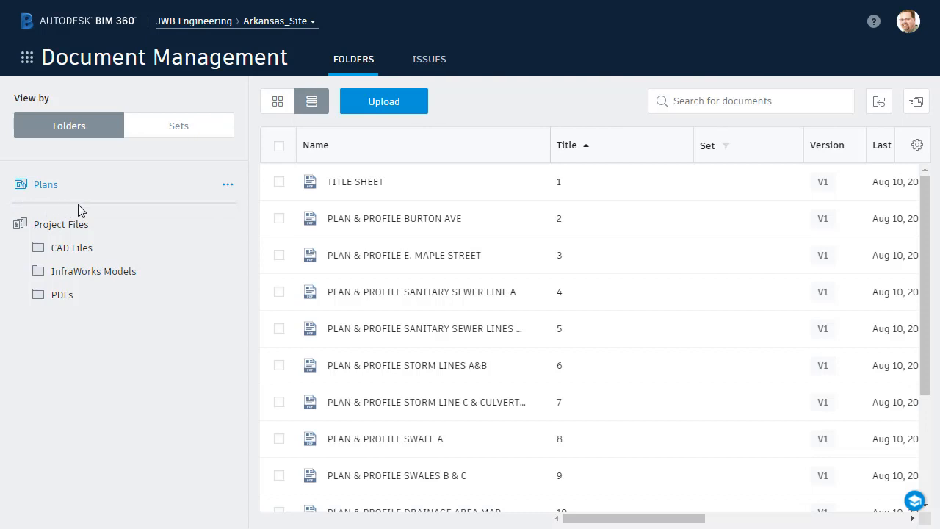
{"action": "mouse_move", "coordinate": [165, 204]}
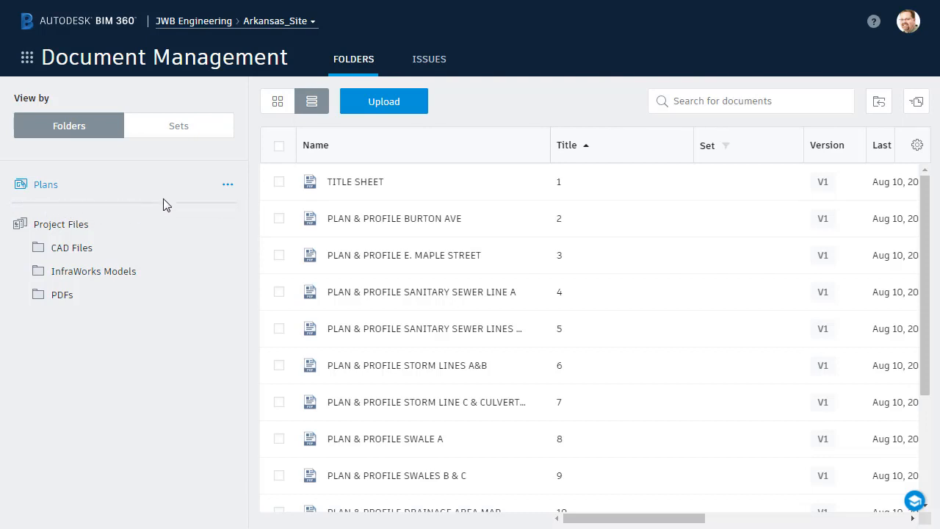
{"action": "mouse_move", "coordinate": [97, 197]}
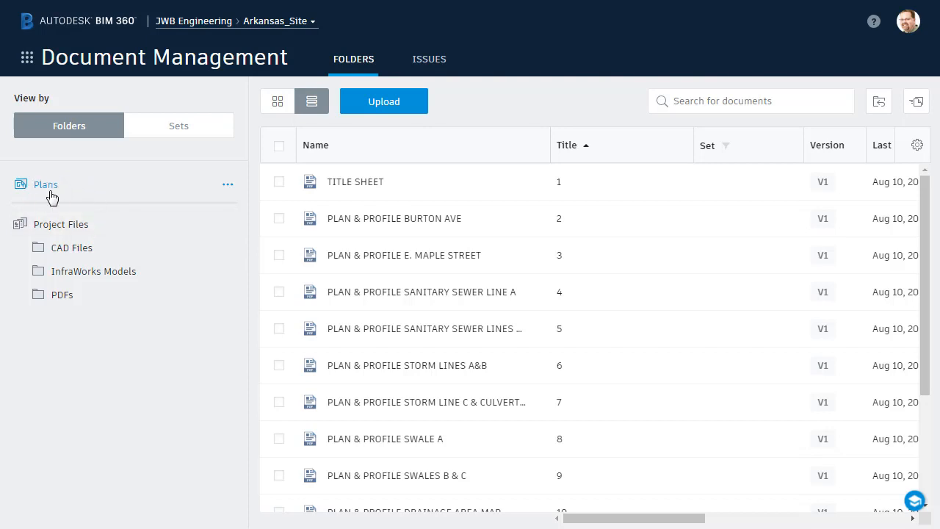
{"action": "mouse_move", "coordinate": [84, 191]}
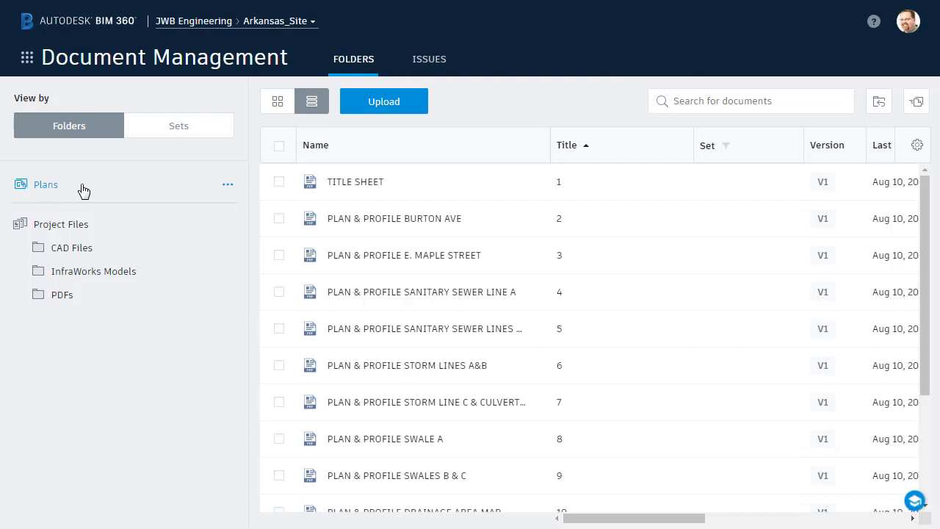
{"action": "mouse_move", "coordinate": [78, 189]}
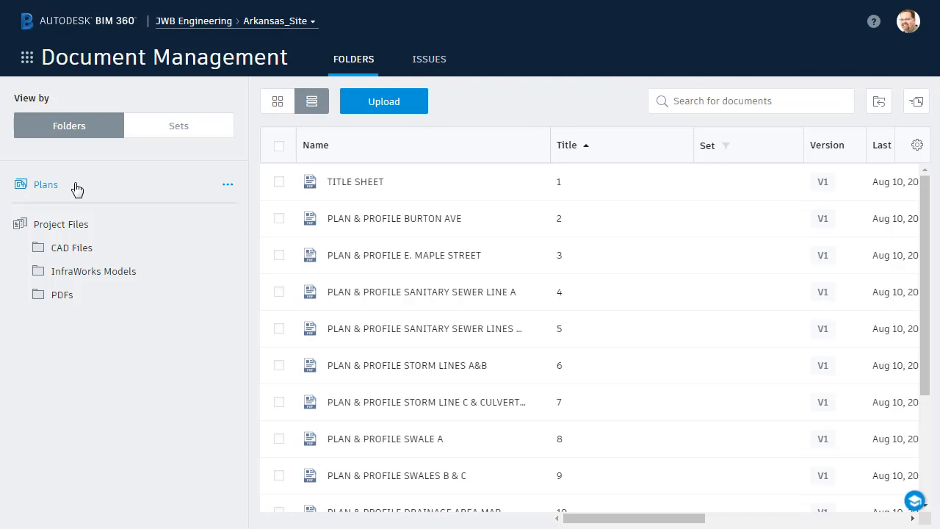
{"action": "mouse_move", "coordinate": [46, 185]}
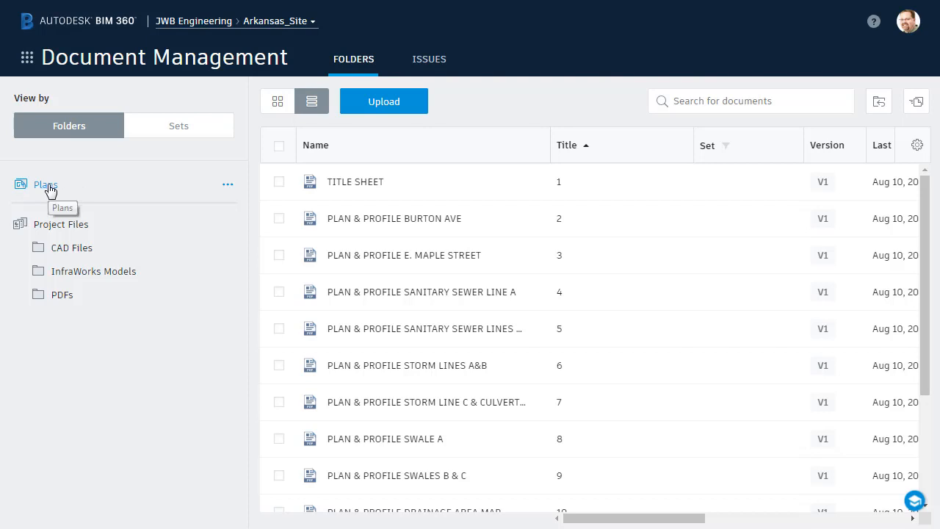
{"action": "mouse_move", "coordinate": [88, 192]}
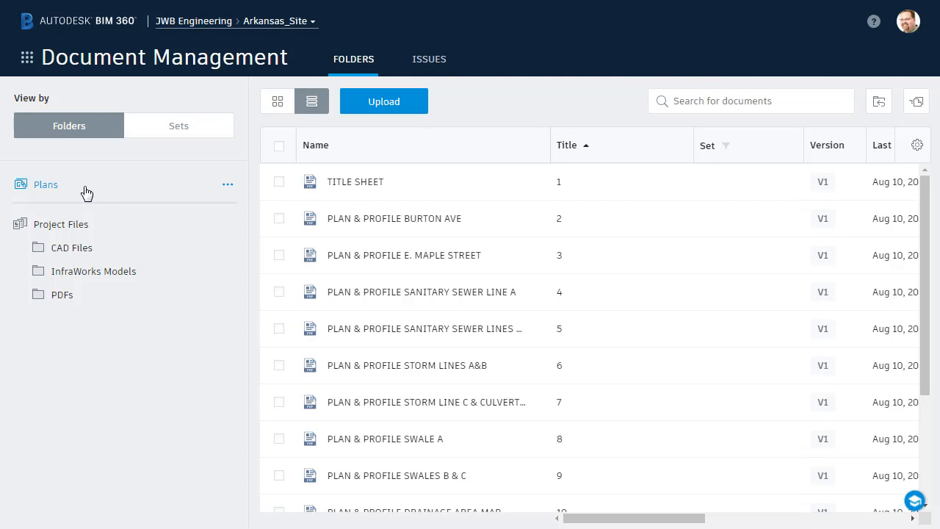
{"action": "mouse_move", "coordinate": [58, 226]}
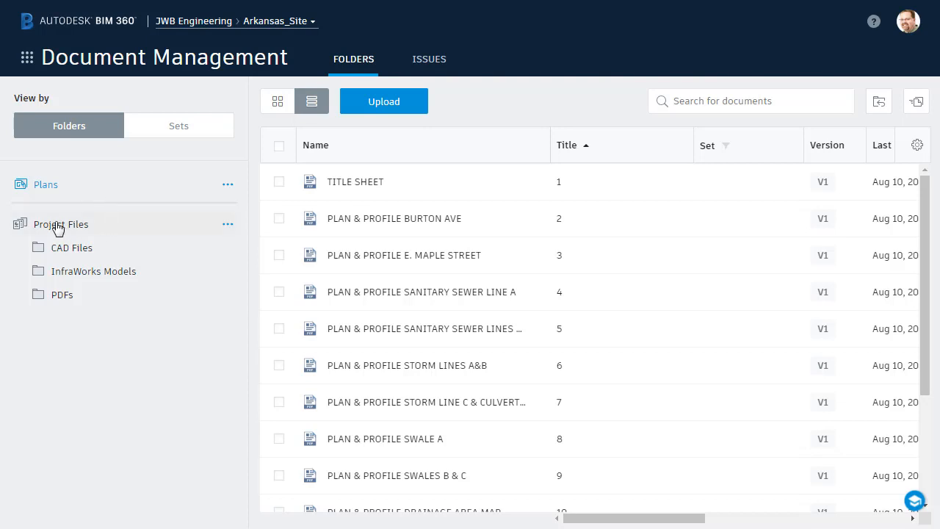
{"action": "mouse_move", "coordinate": [59, 318]}
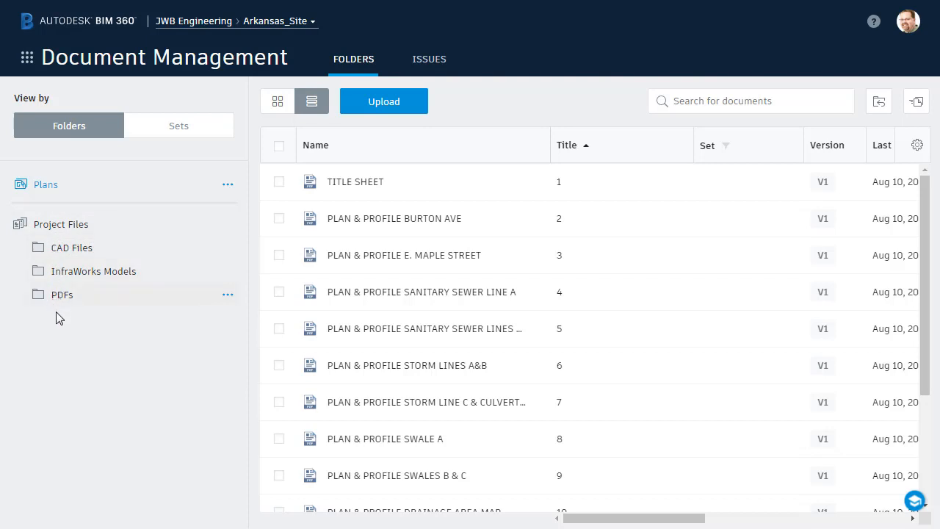
{"action": "mouse_move", "coordinate": [70, 332]}
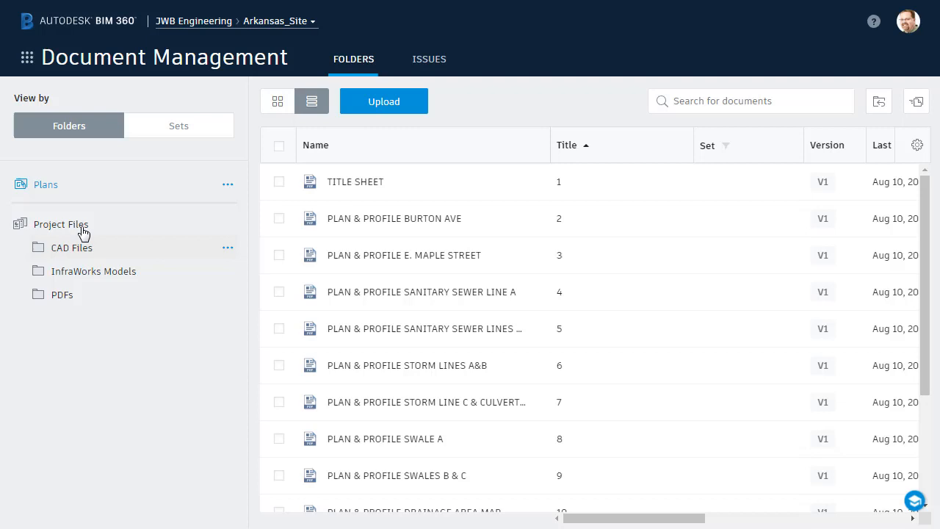
{"action": "mouse_move", "coordinate": [100, 301]}
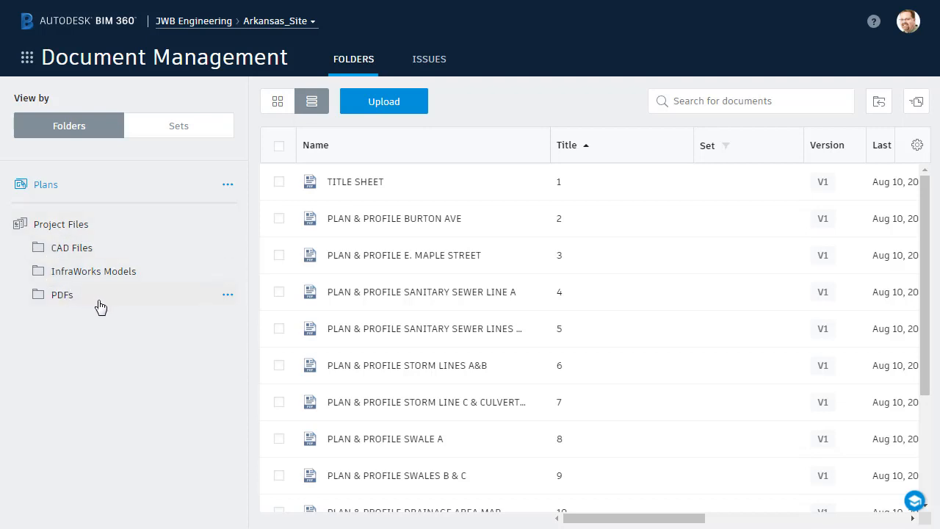
{"action": "mouse_move", "coordinate": [56, 185]}
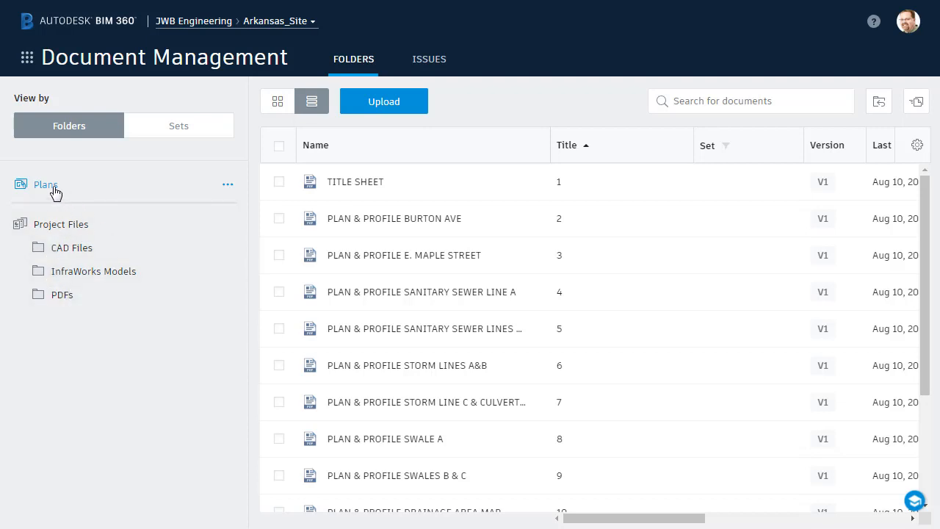
{"action": "mouse_move", "coordinate": [92, 193]}
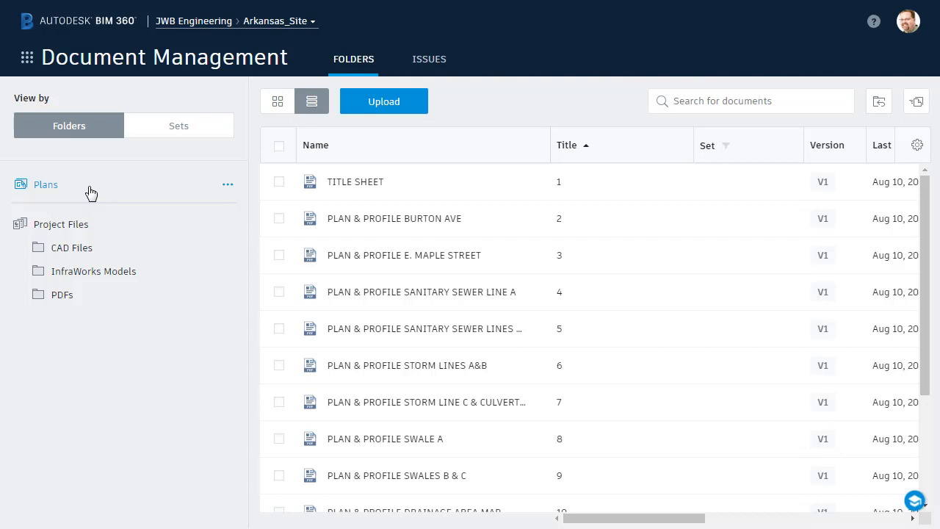
{"action": "mouse_move", "coordinate": [80, 188]}
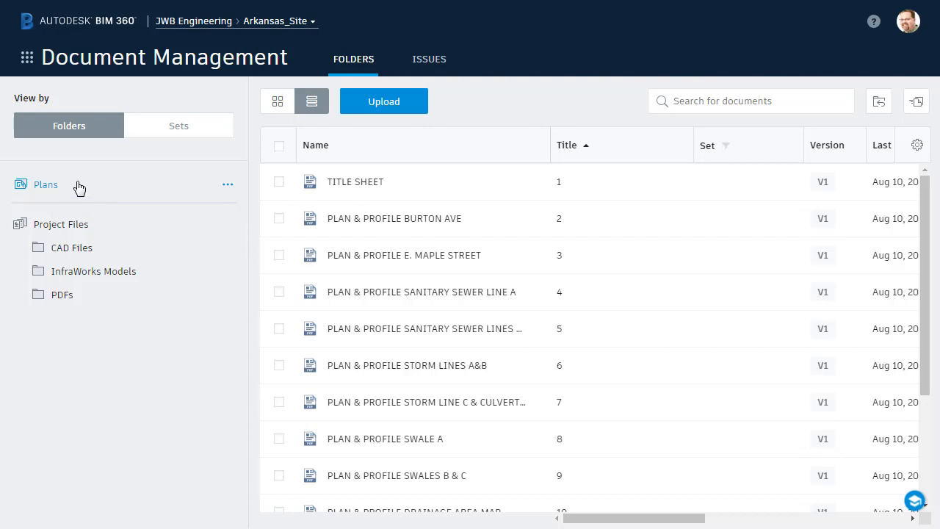
{"action": "mouse_move", "coordinate": [62, 189]}
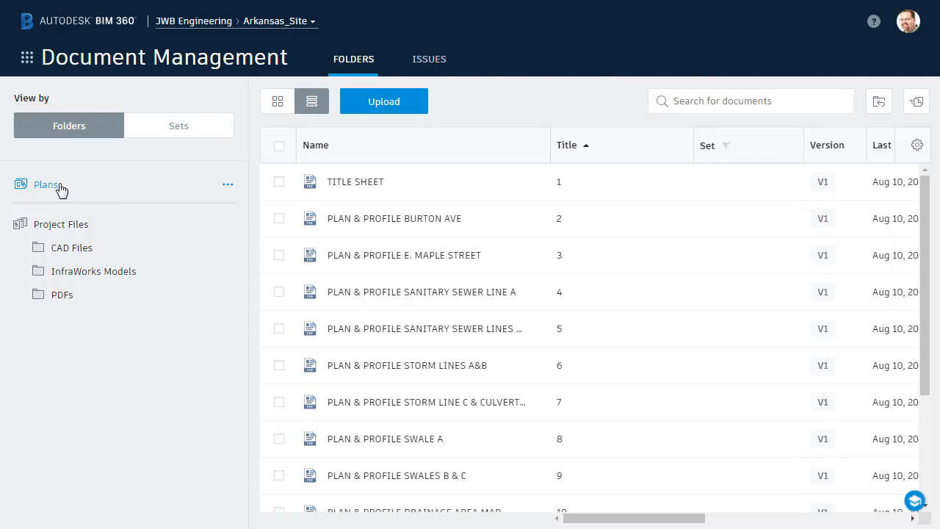
{"action": "mouse_move", "coordinate": [356, 229]}
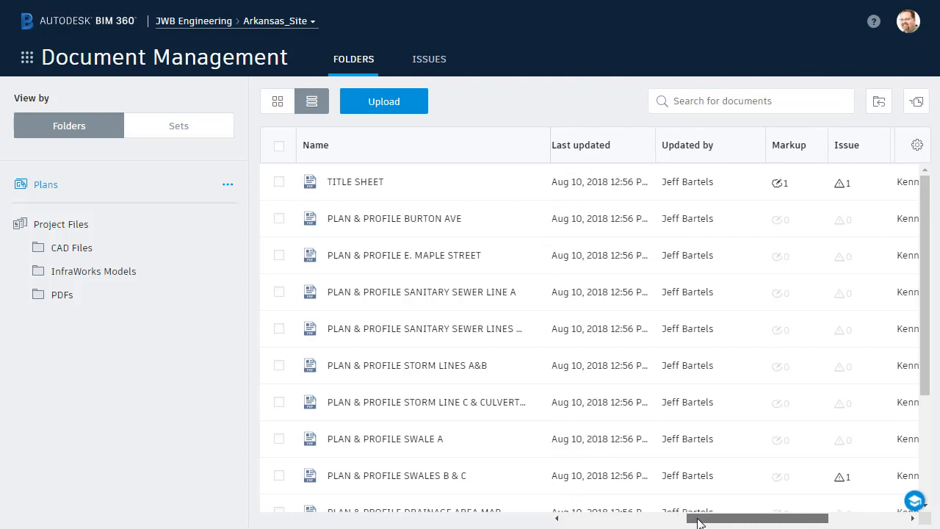
Step: Widen the Name column of the Plans list so the full sheet names are visible
{"action": "scroll", "scroll_direction": "right", "scroll_amount": 3}
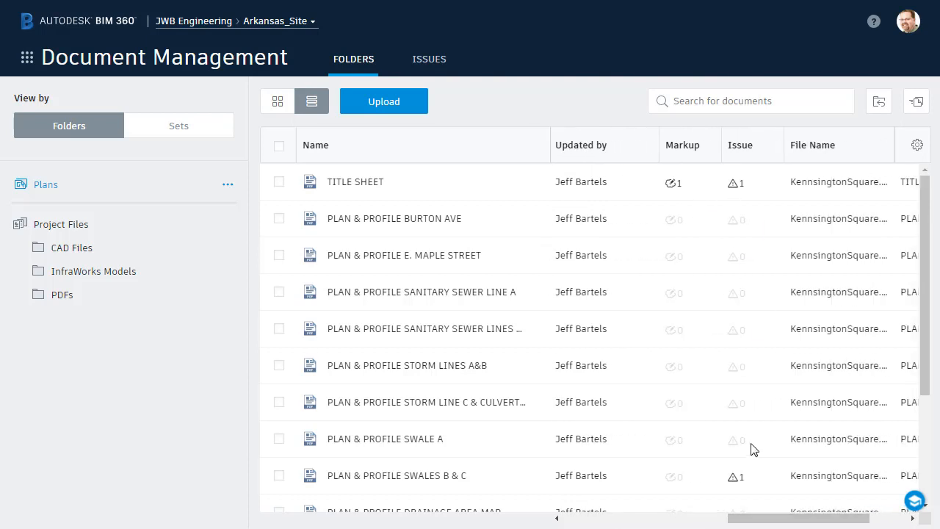
{"action": "scroll", "scroll_direction": "right", "scroll_amount": 3}
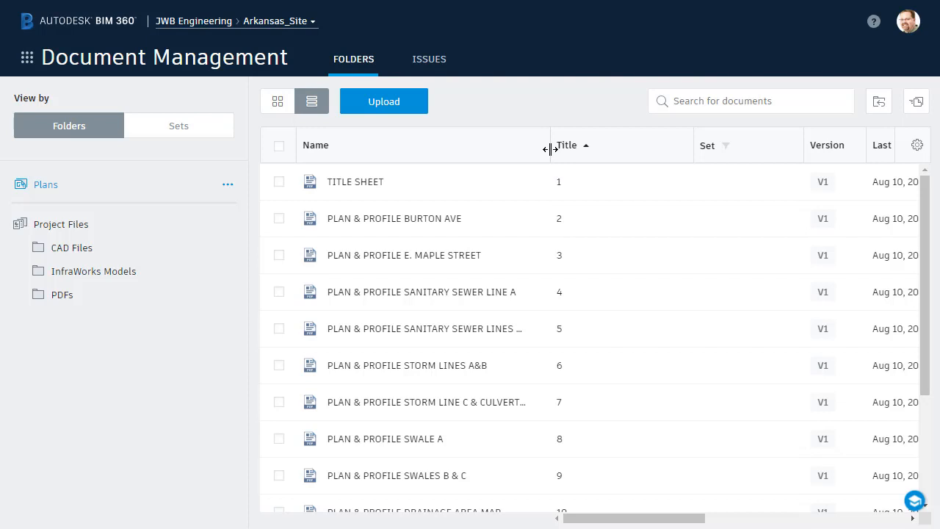
{"action": "left_click_drag", "start_coordinate": [546, 145], "coordinate": [478, 145]}
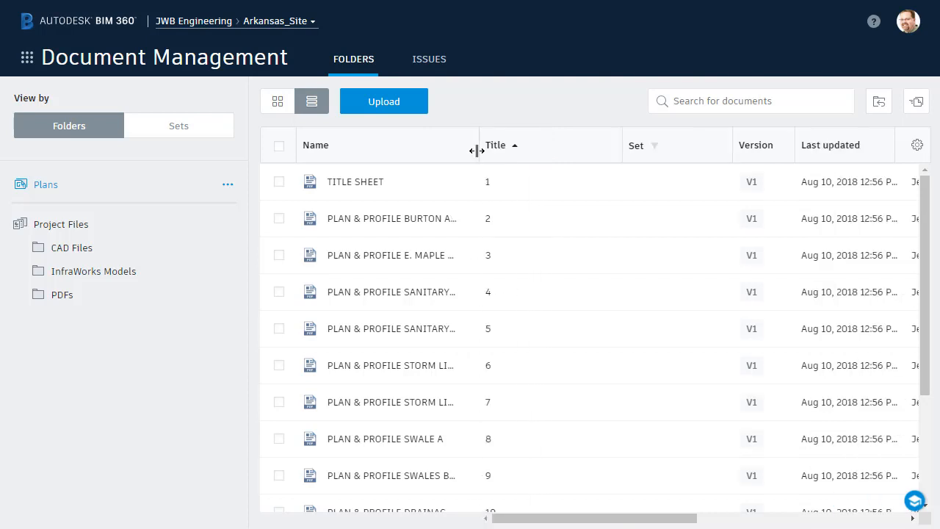
{"action": "left_click_drag", "start_coordinate": [479, 150], "coordinate": [564, 156]}
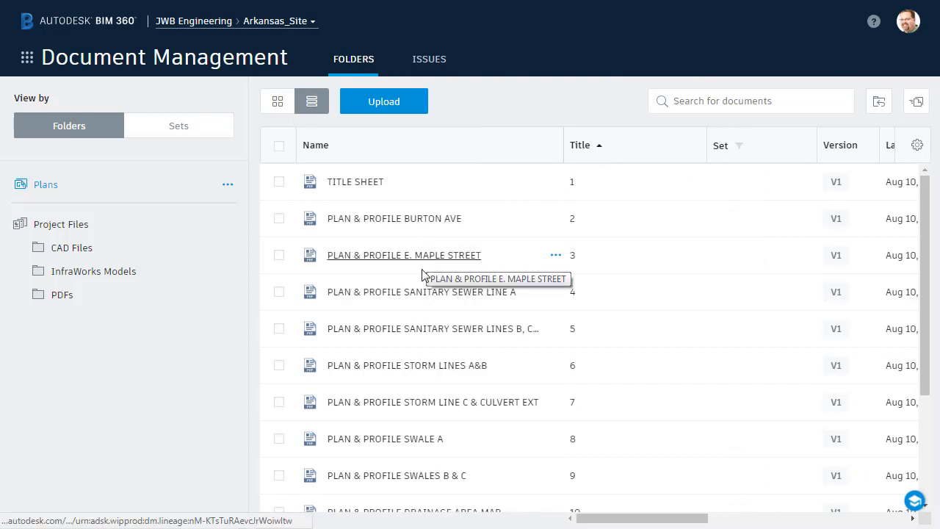
{"action": "mouse_move", "coordinate": [420, 291]}
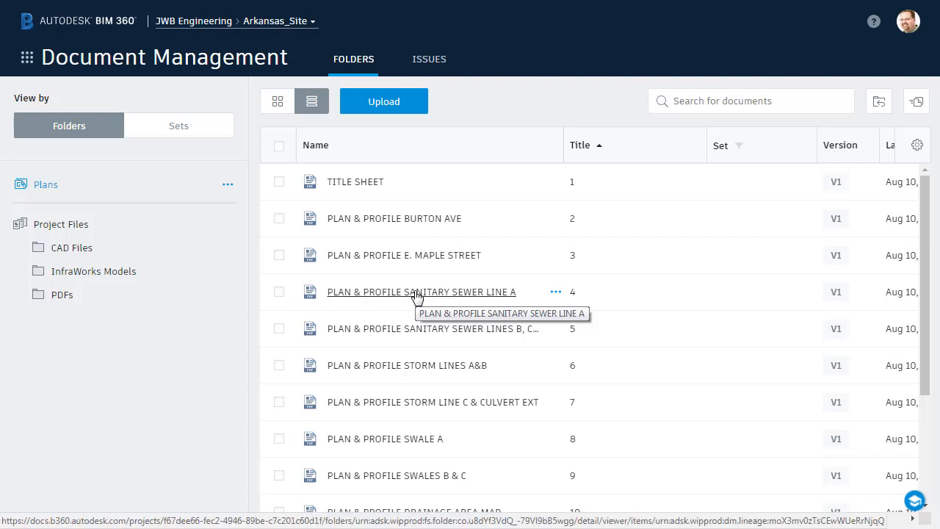
Step: View the PLAN & PROFILE SANITARY SEWER LINE A sheet, zooming in on the proposed sewer profile
{"action": "left_click", "coordinate": [420, 291]}
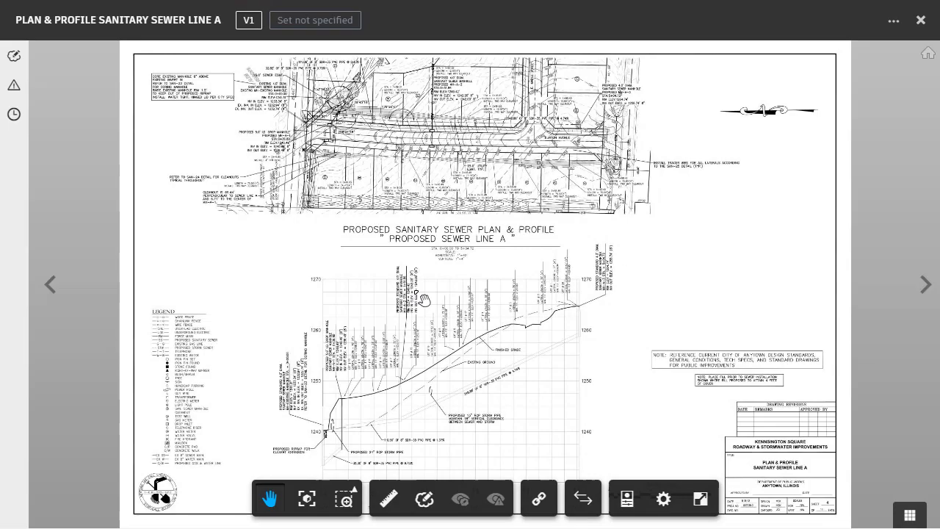
{"action": "scroll", "scroll_direction": "up", "scroll_amount": 3}
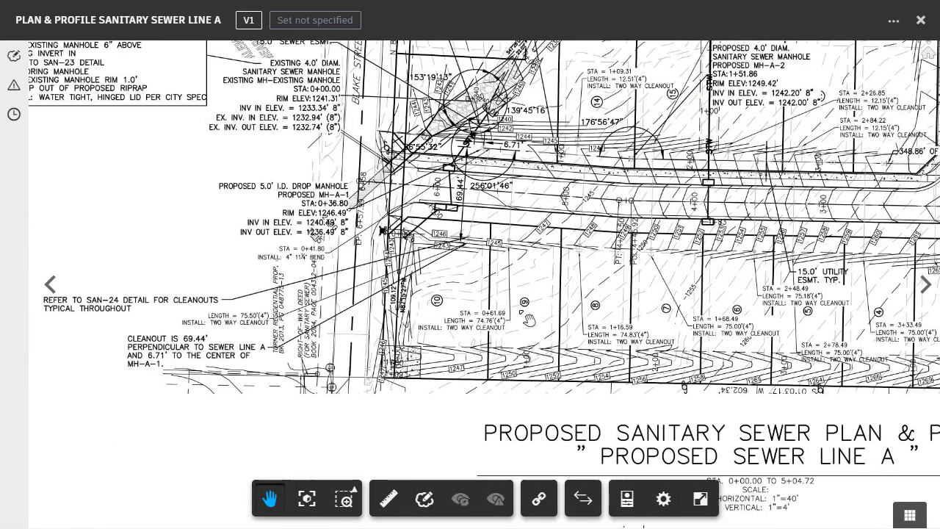
{"action": "scroll", "scroll_direction": "down", "scroll_amount": 3}
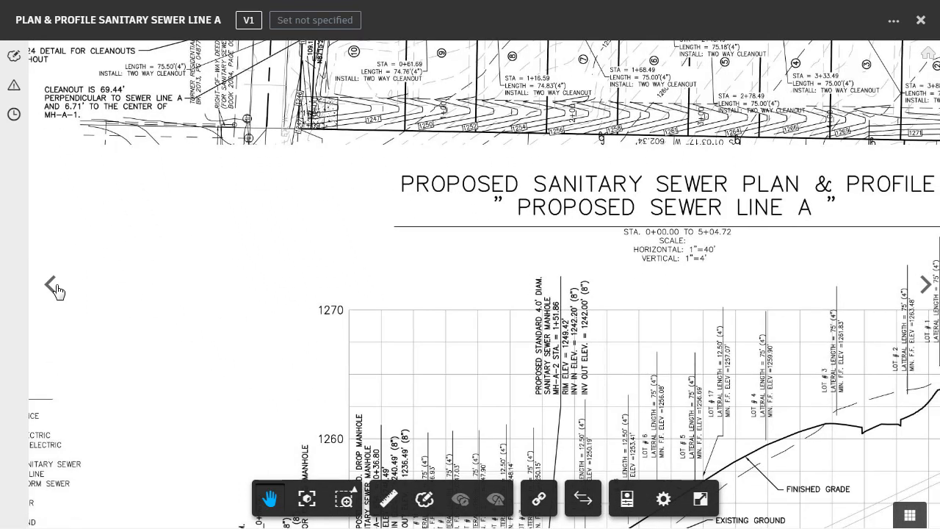
{"action": "mouse_move", "coordinate": [780, 257]}
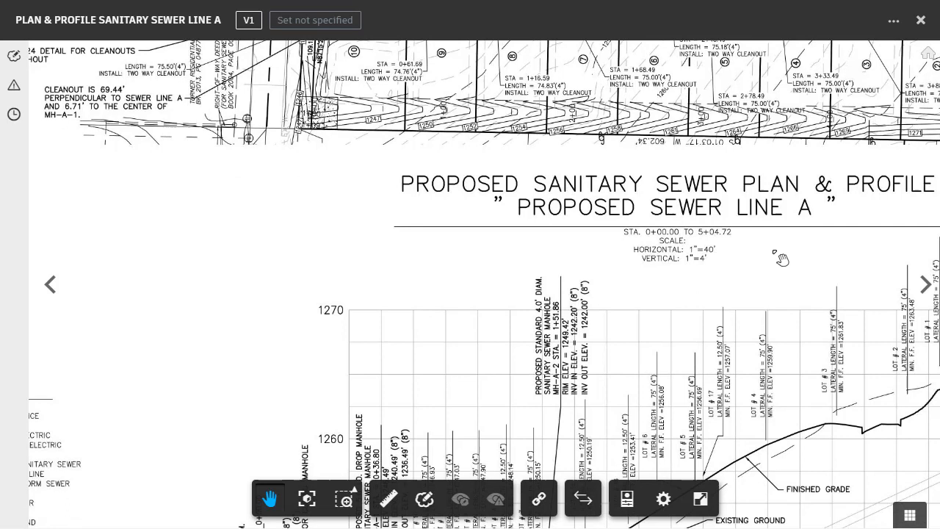
{"action": "mouse_move", "coordinate": [925, 285]}
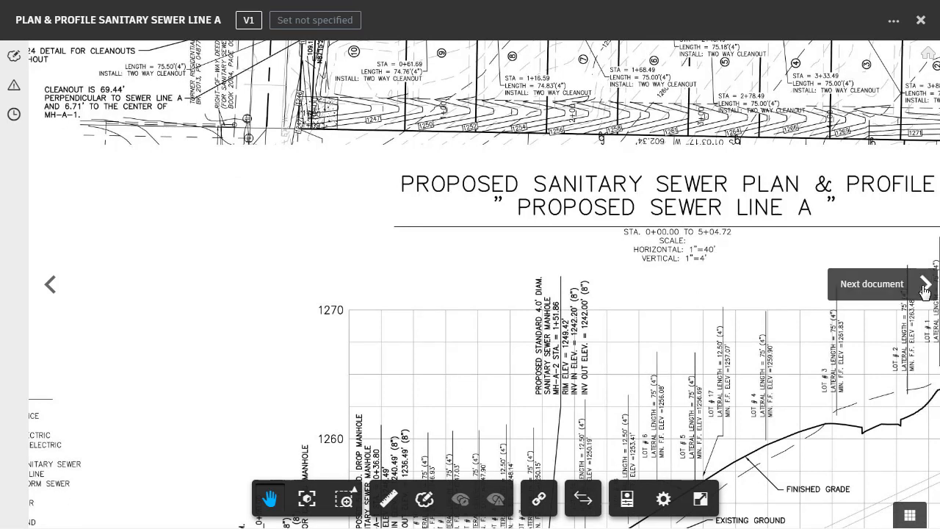
Step: Move to the next sheet, PLAN & PROFILE STORM LINES A&B, then close the viewer back to the Plans list
{"action": "left_click", "coordinate": [926, 285]}
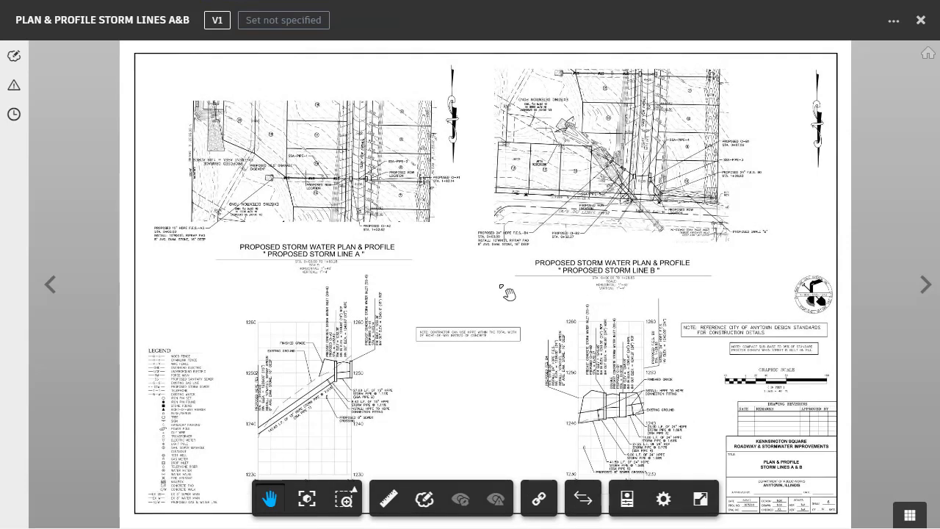
{"action": "mouse_move", "coordinate": [414, 476]}
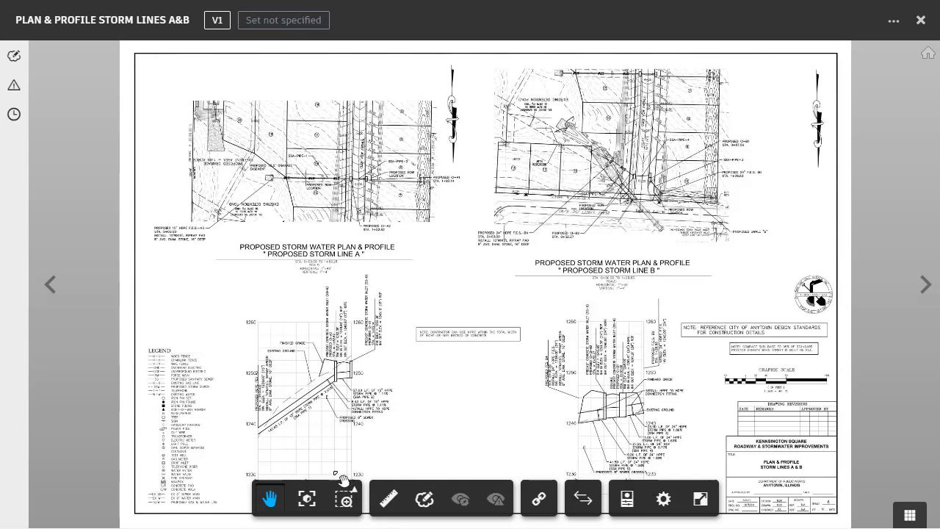
{"action": "left_click", "coordinate": [388, 498]}
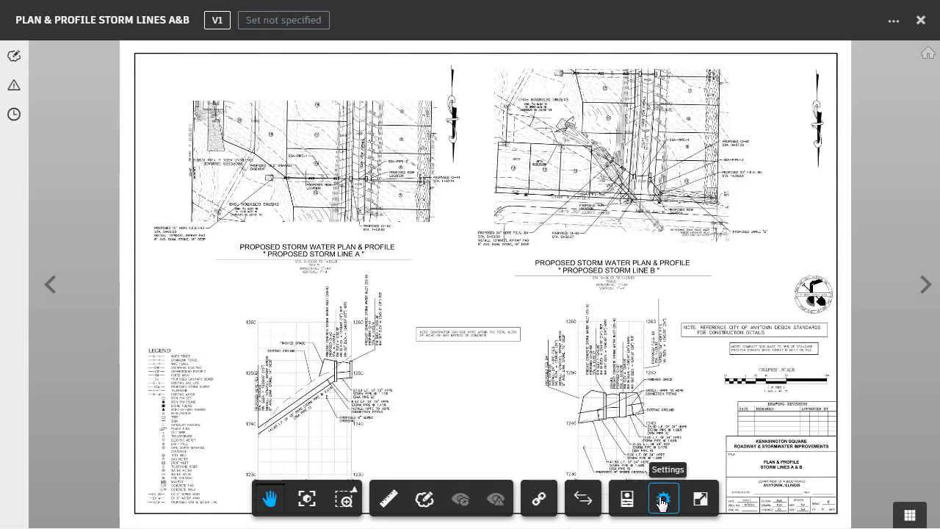
{"action": "mouse_move", "coordinate": [817, 140]}
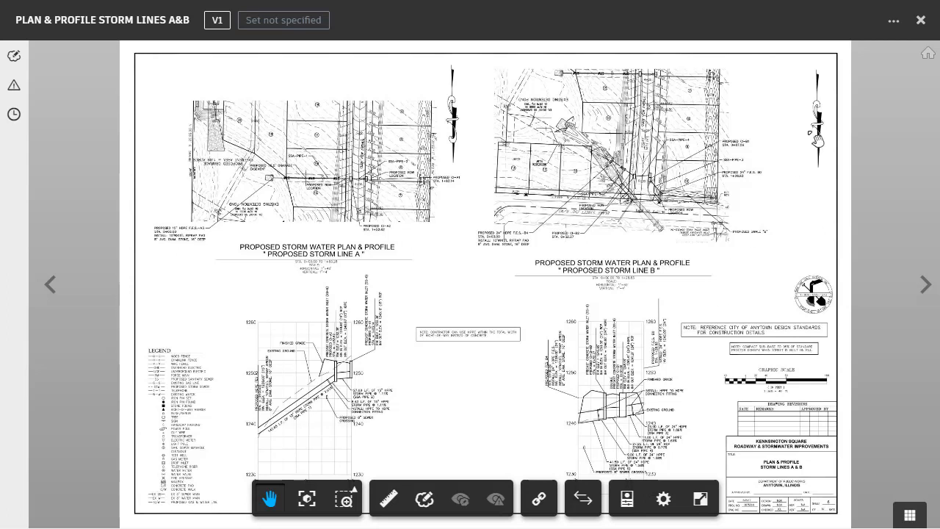
{"action": "mouse_move", "coordinate": [921, 20]}
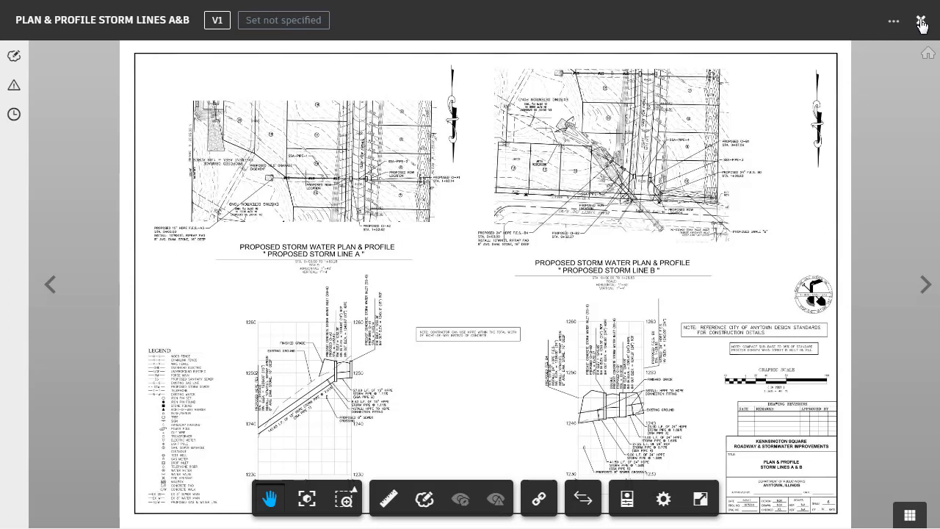
{"action": "left_click", "coordinate": [921, 21]}
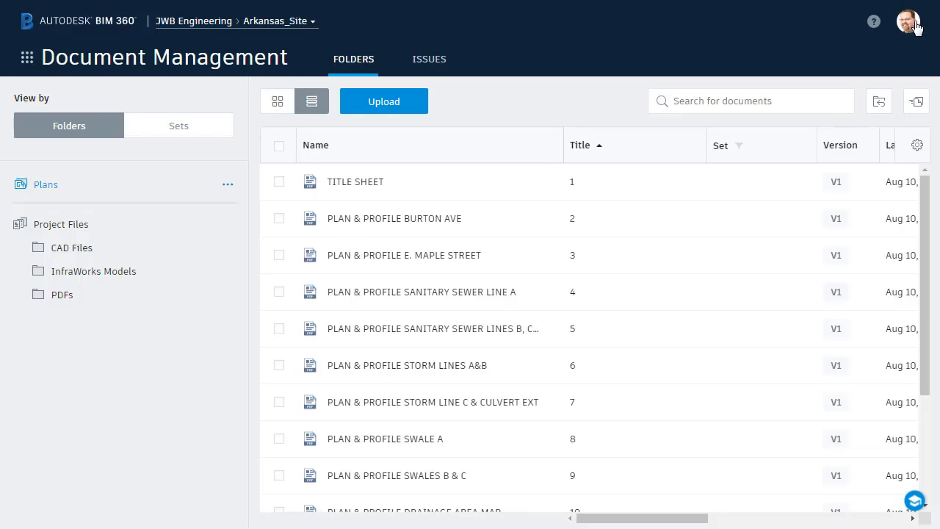
{"action": "mouse_move", "coordinate": [456, 183]}
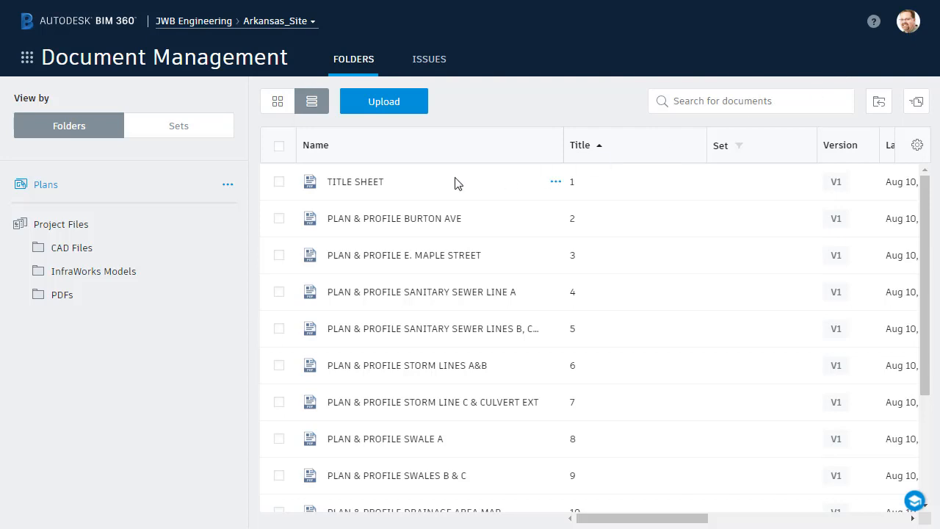
{"action": "mouse_move", "coordinate": [687, 101]}
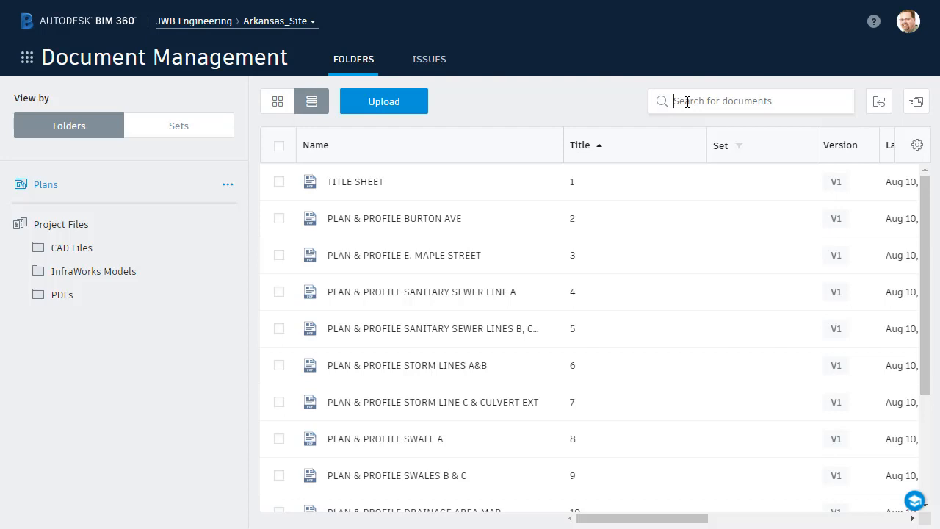
{"action": "type", "text": "Detai"}
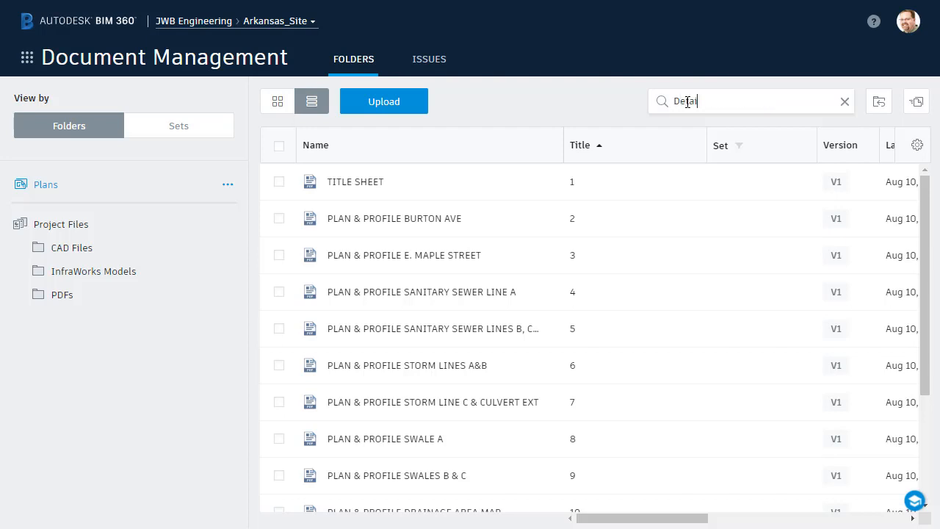
{"action": "type", "text": "ls"}
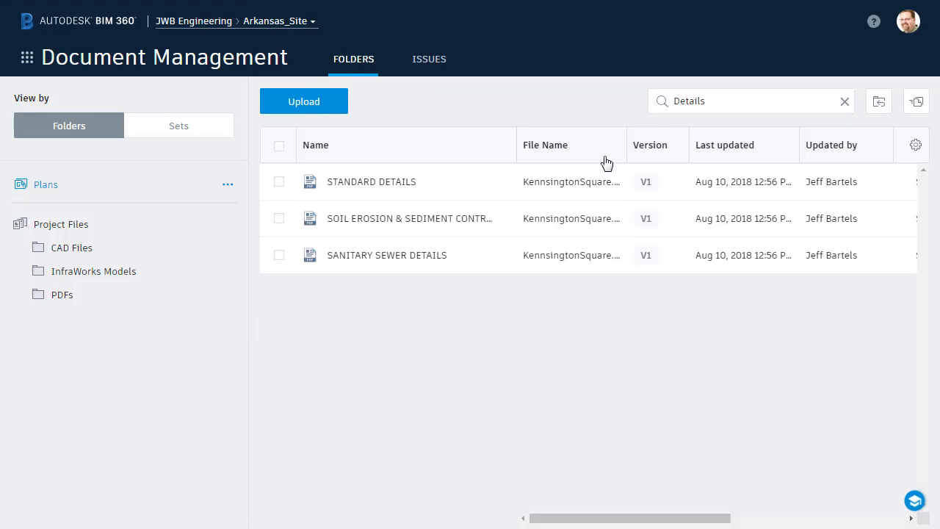
{"action": "mouse_move", "coordinate": [423, 258]}
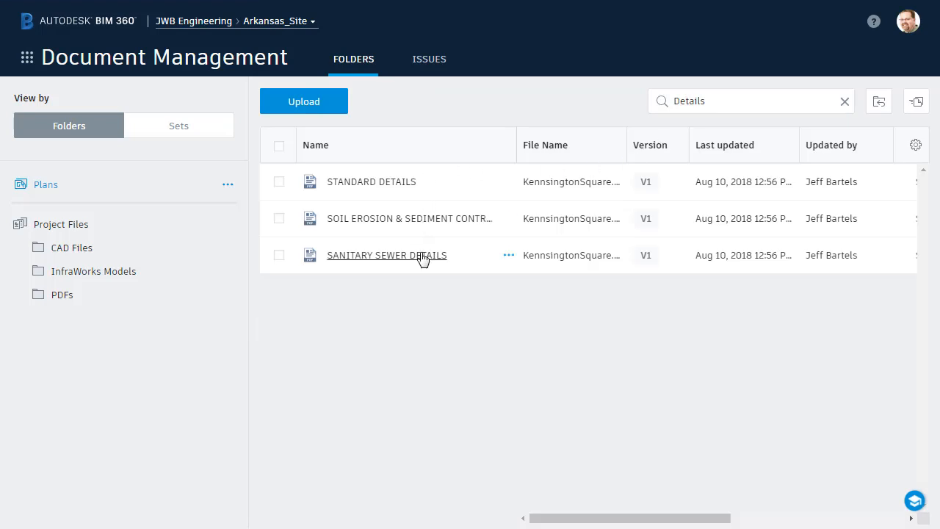
{"action": "mouse_move", "coordinate": [555, 150]}
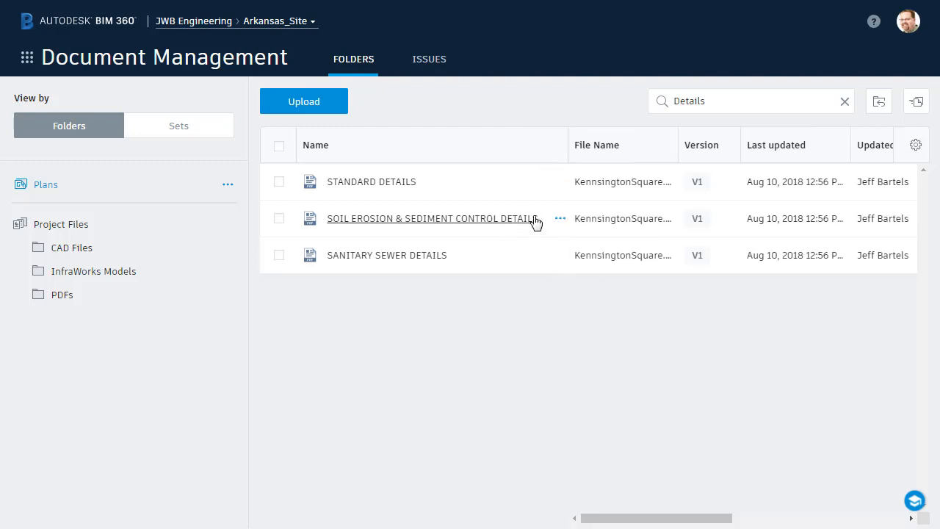
{"action": "mouse_move", "coordinate": [755, 129]}
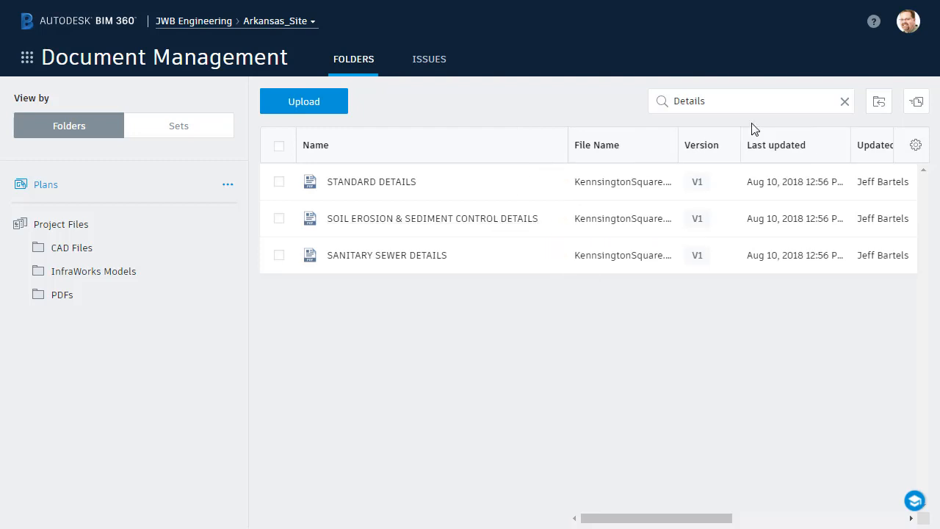
{"action": "left_click", "coordinate": [843, 102]}
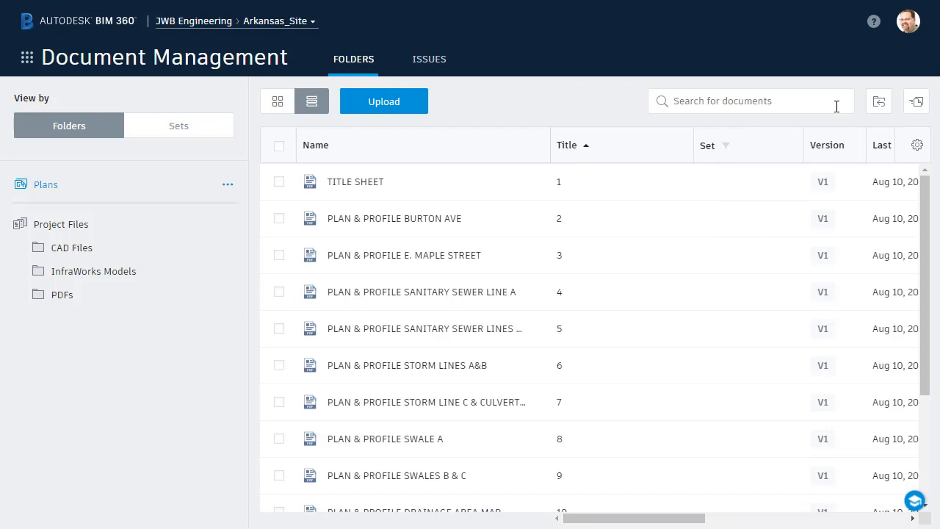
{"action": "mouse_move", "coordinate": [367, 66]}
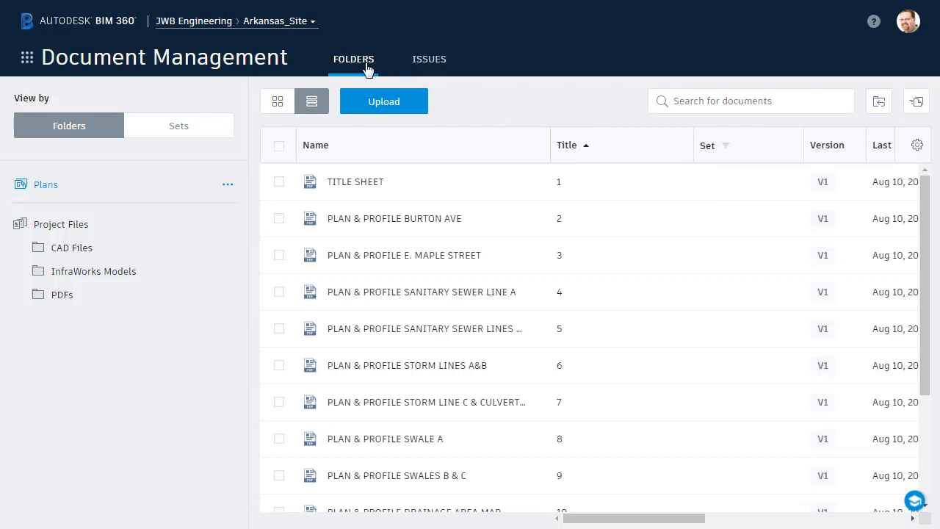
{"action": "mouse_move", "coordinate": [429, 59]}
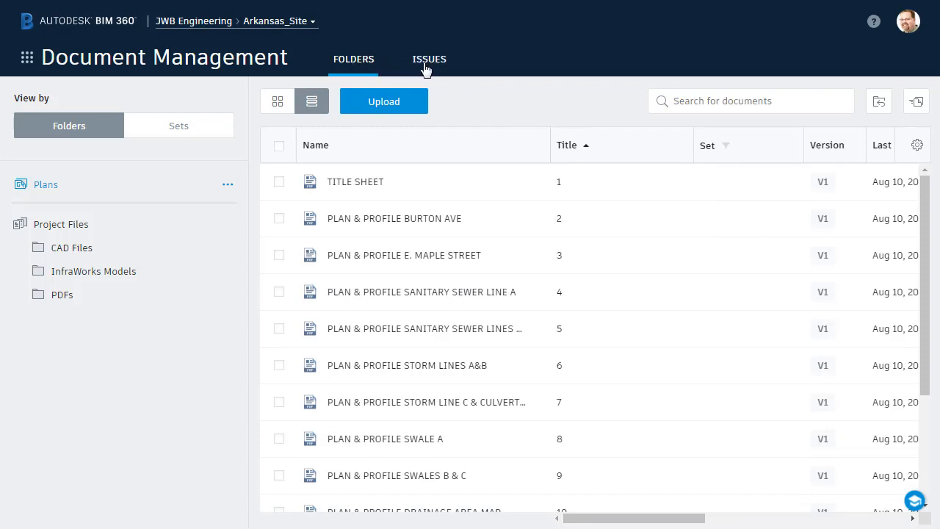
Step: Show the project's Issues list with its four issues, three open and one answered
{"action": "left_click", "coordinate": [429, 59]}
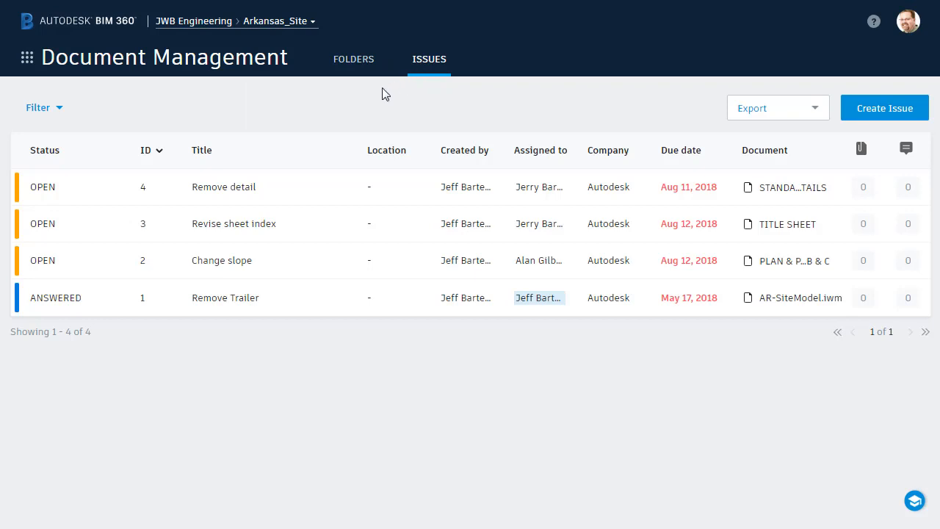
{"action": "mouse_move", "coordinate": [309, 115]}
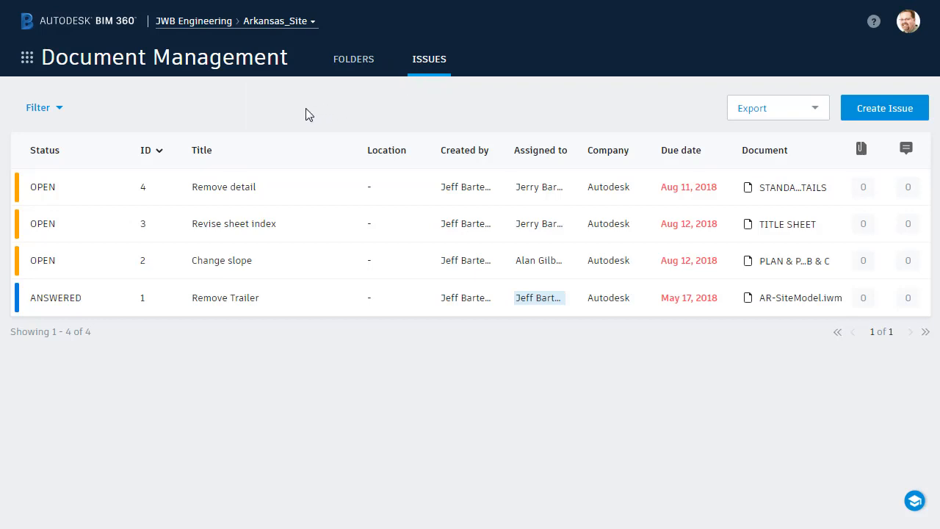
{"action": "mouse_move", "coordinate": [282, 179]}
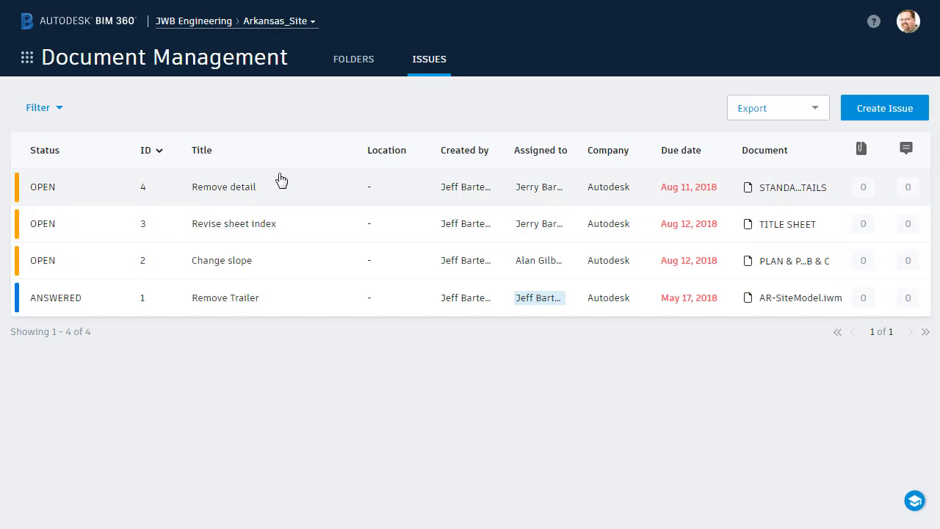
{"action": "mouse_move", "coordinate": [455, 165]}
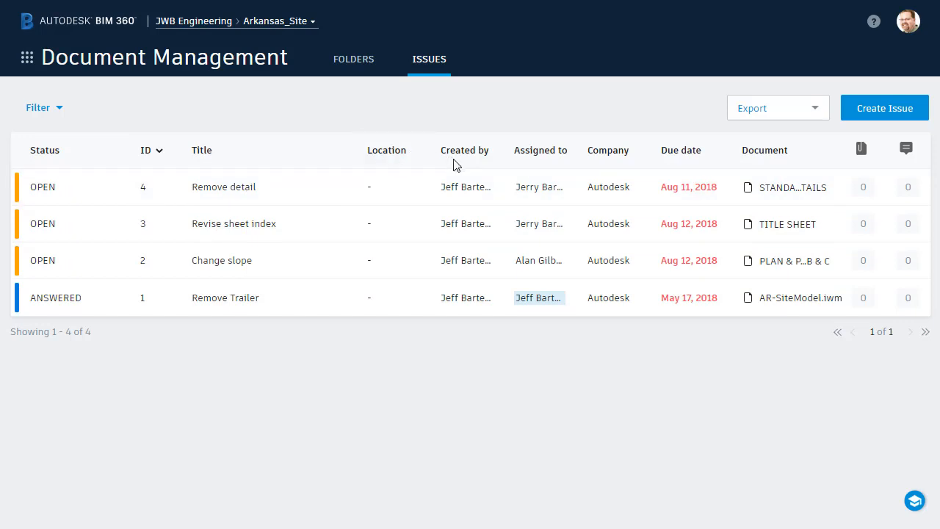
{"action": "mouse_move", "coordinate": [599, 163]}
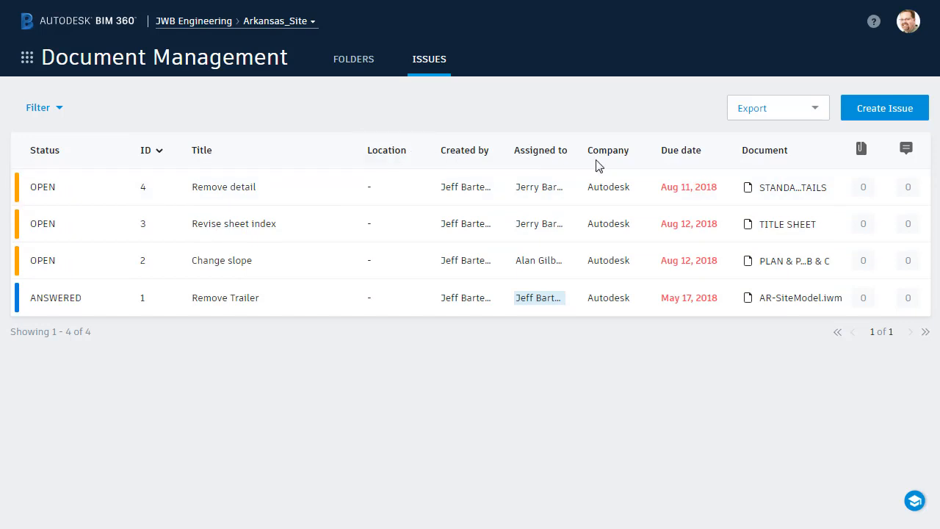
{"action": "mouse_move", "coordinate": [761, 223]}
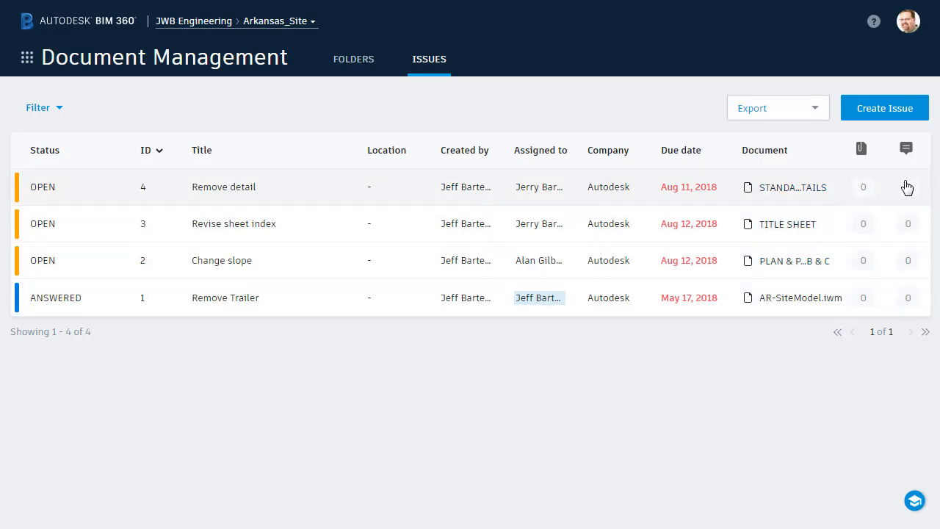
{"action": "mouse_move", "coordinate": [858, 229]}
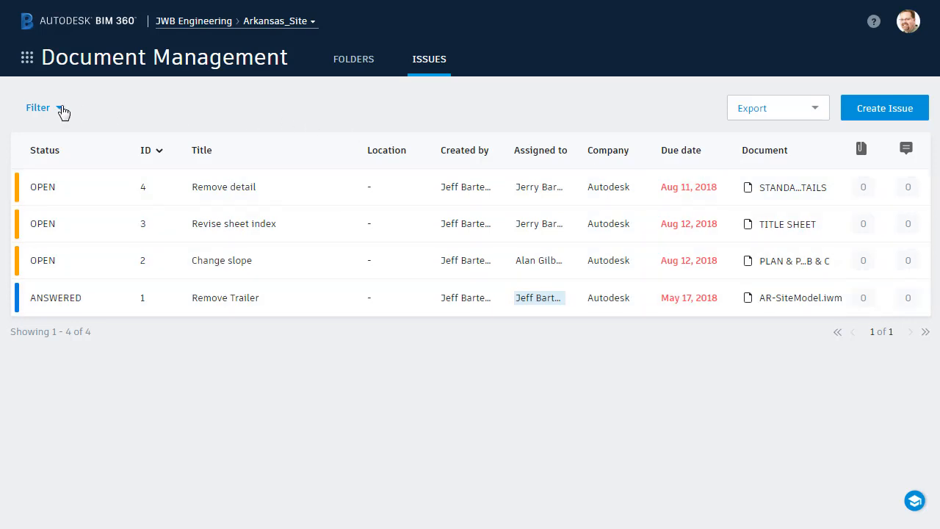
Step: Filter the issues to a single assignee's two open items, then return to the project folders
{"action": "left_click", "coordinate": [39, 107]}
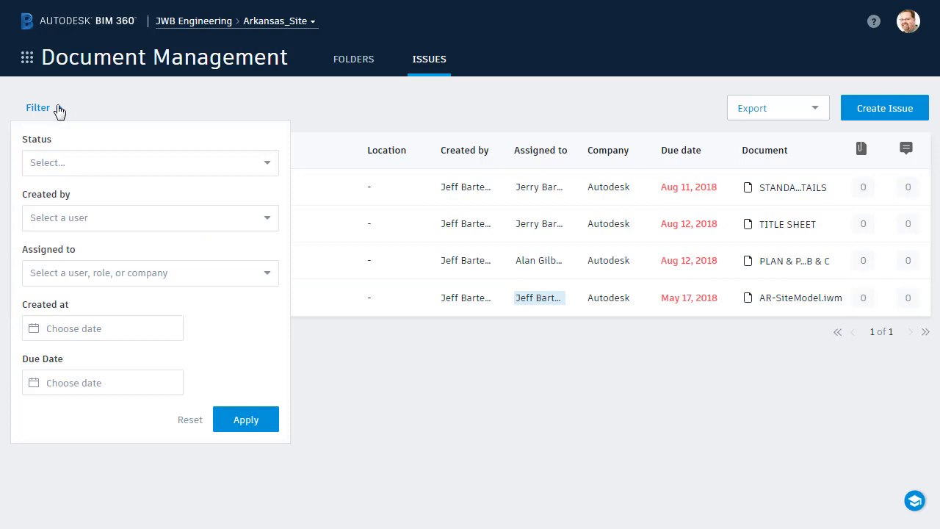
{"action": "mouse_move", "coordinate": [22, 228]}
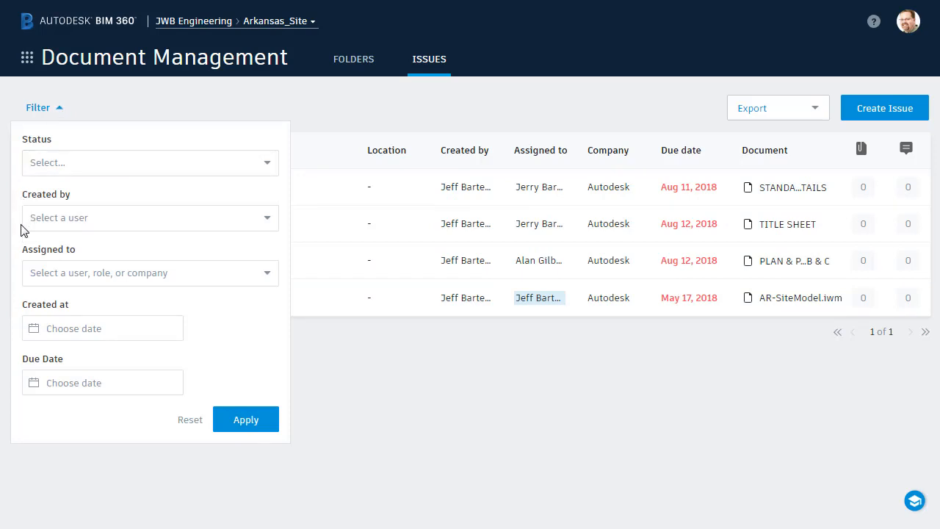
{"action": "mouse_move", "coordinate": [267, 278]}
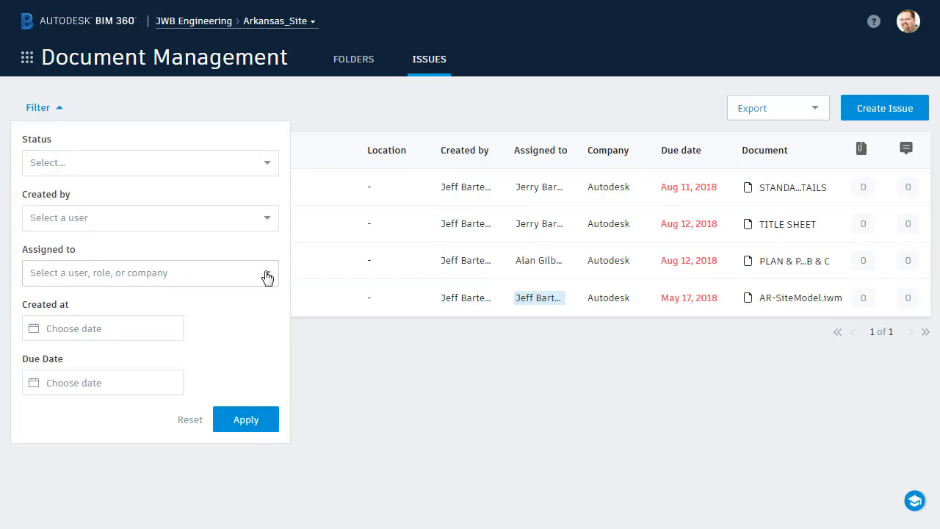
{"action": "left_click", "coordinate": [150, 271]}
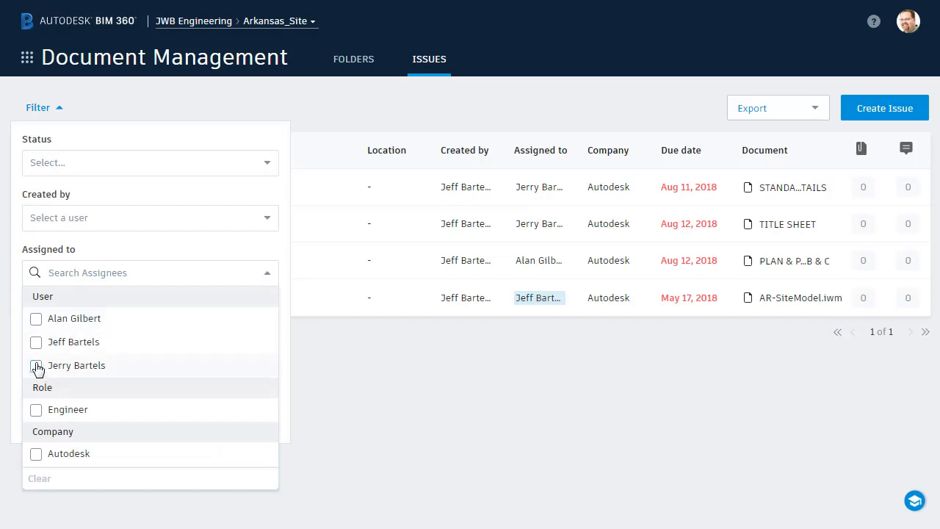
{"action": "left_click", "coordinate": [35, 364]}
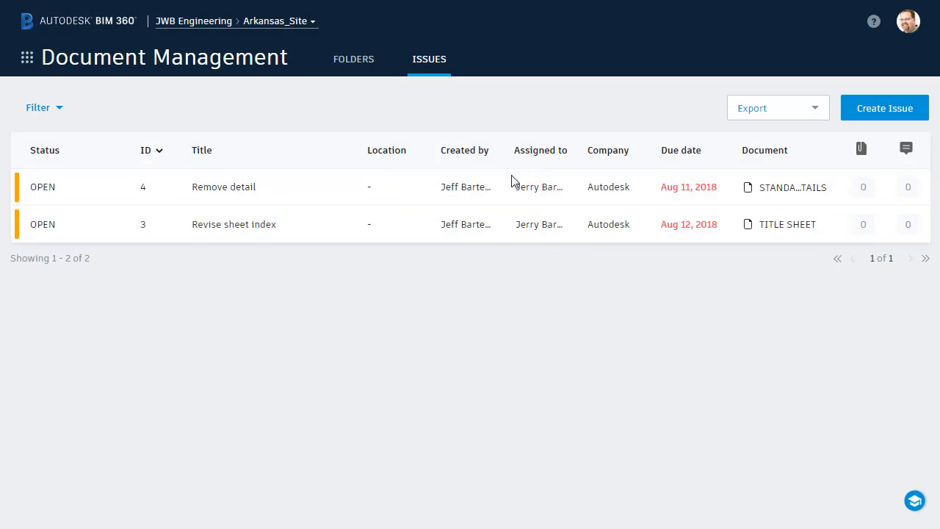
{"action": "left_click", "coordinate": [353, 58]}
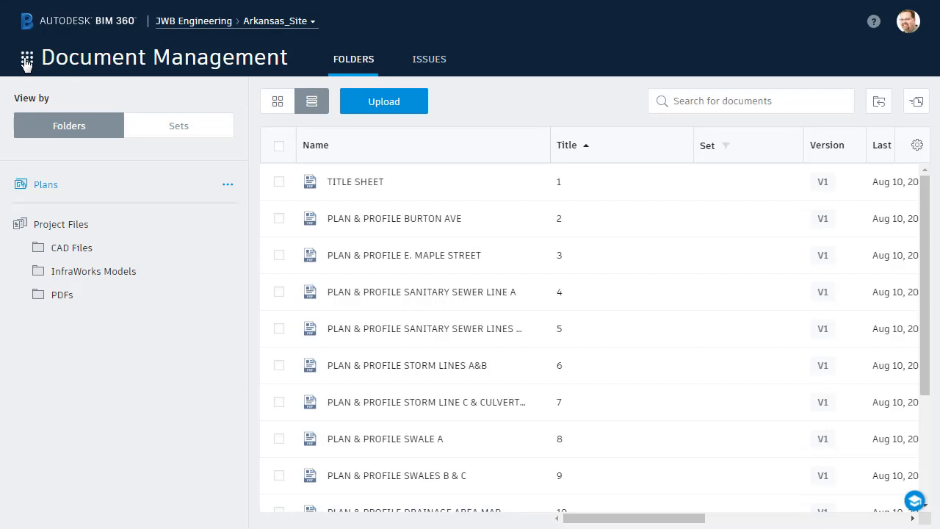
{"action": "left_click", "coordinate": [27, 58]}
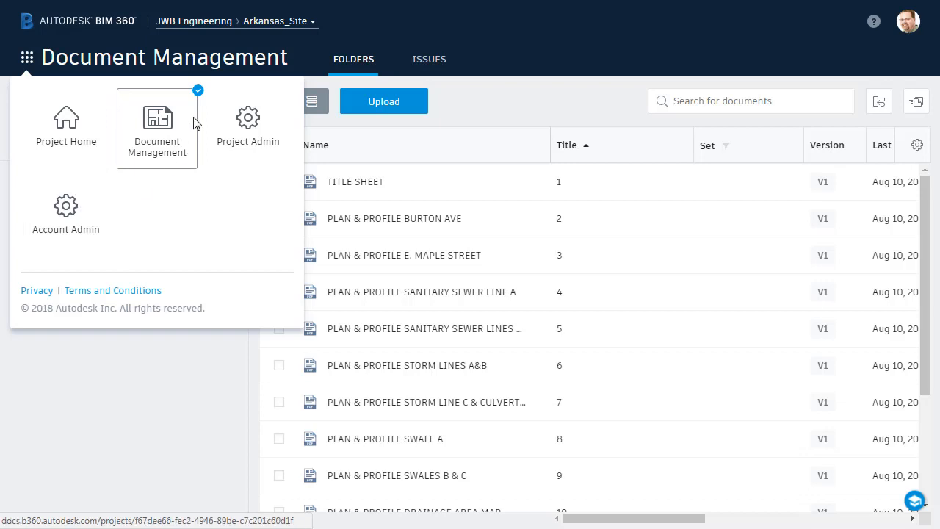
{"action": "mouse_move", "coordinate": [168, 144]}
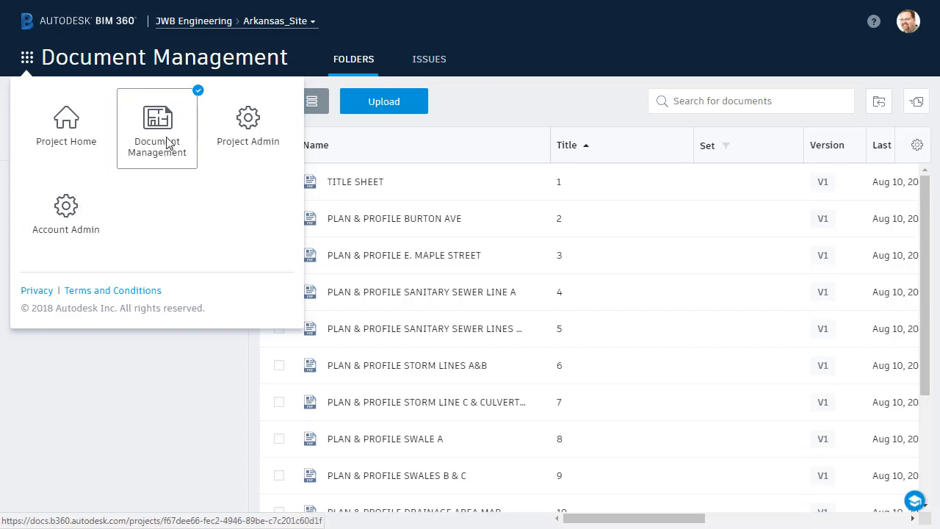
{"action": "mouse_move", "coordinate": [202, 71]}
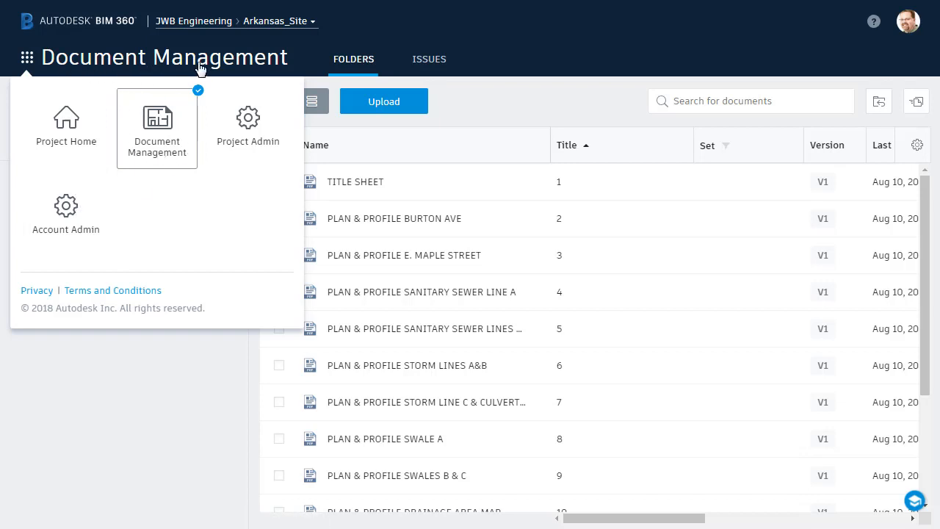
{"action": "mouse_move", "coordinate": [200, 170]}
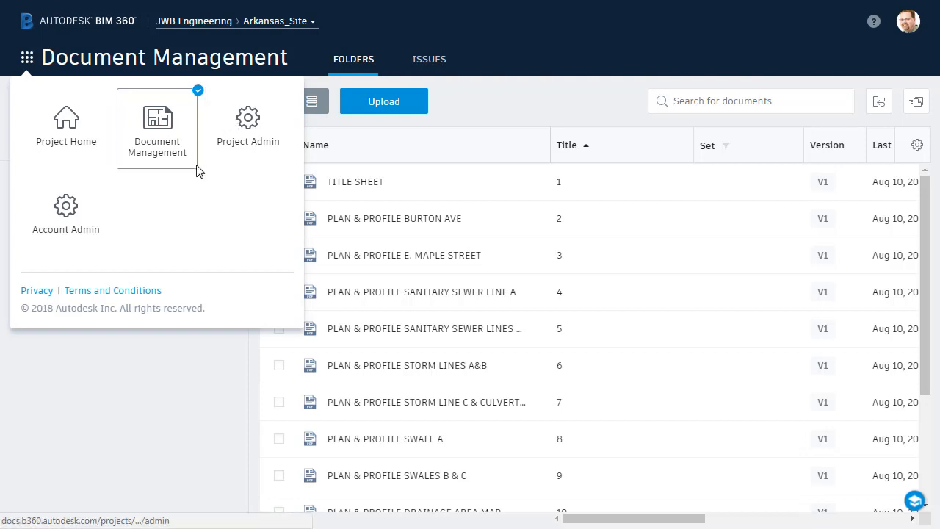
{"action": "mouse_move", "coordinate": [167, 202]}
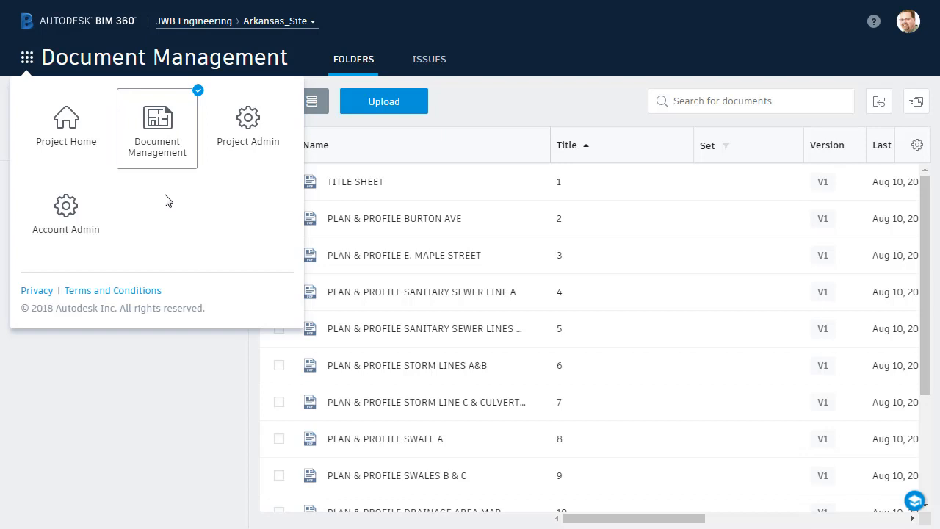
{"action": "mouse_move", "coordinate": [206, 160]}
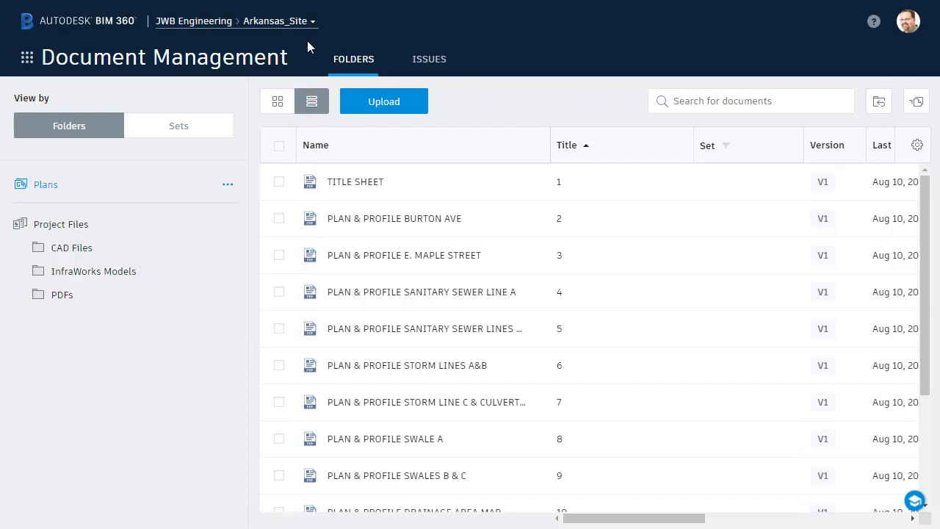
{"action": "mouse_move", "coordinate": [600, 49]}
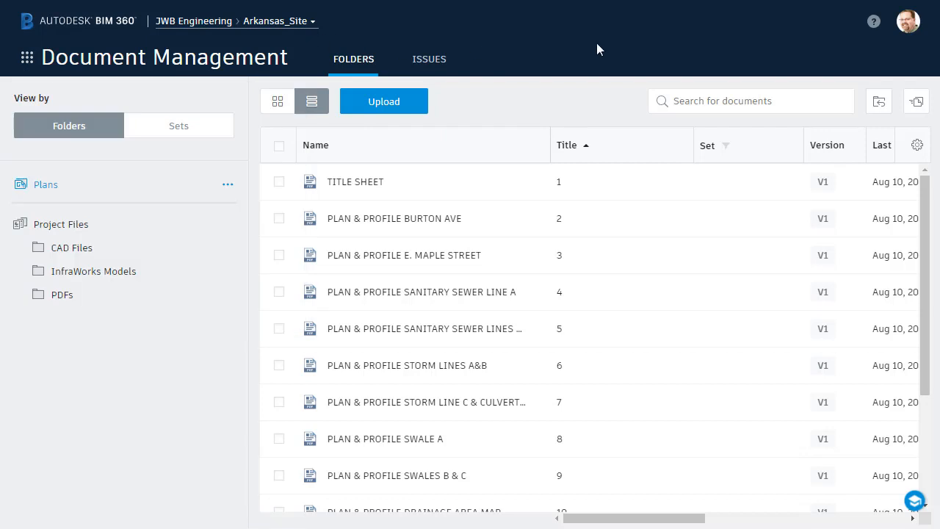
{"action": "mouse_move", "coordinate": [873, 20]}
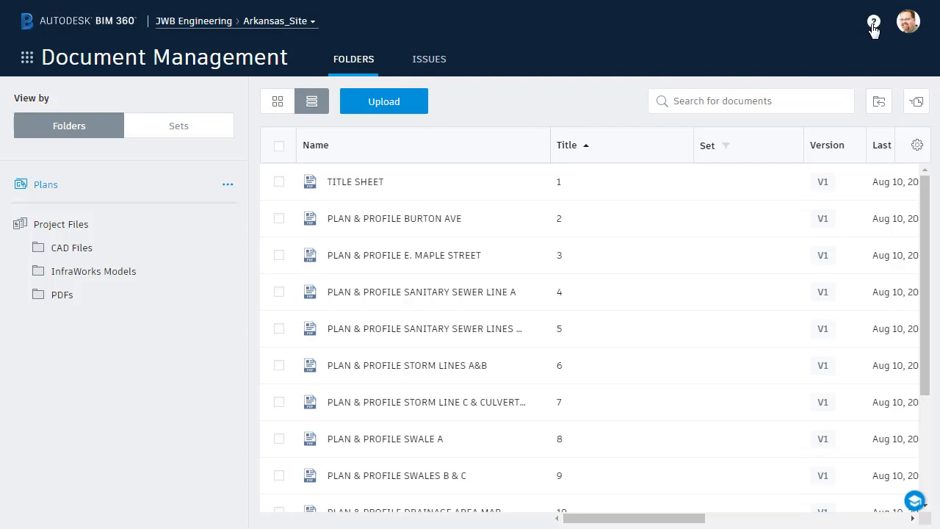
Step: Launch Document Management Help from the help menu, landing on 'About Autodesk BIM 360 Docs'
{"action": "left_click", "coordinate": [873, 22]}
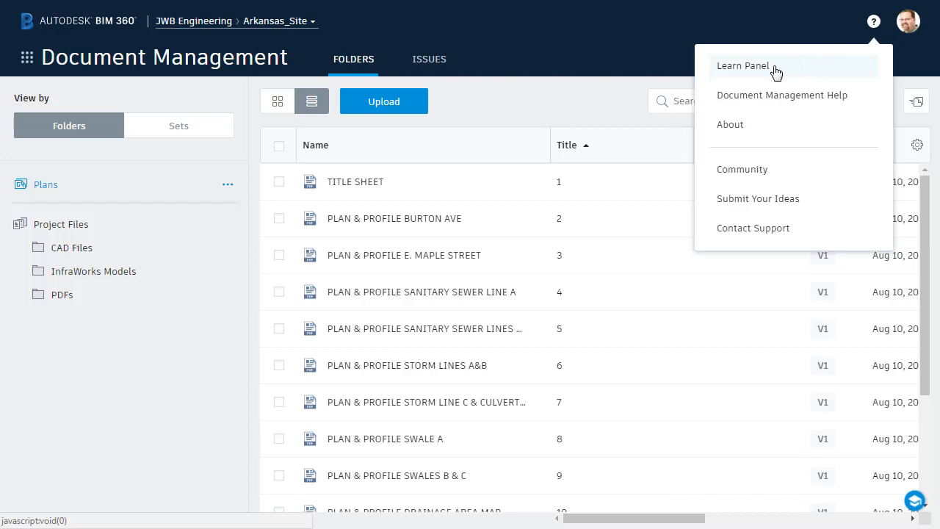
{"action": "mouse_move", "coordinate": [761, 99]}
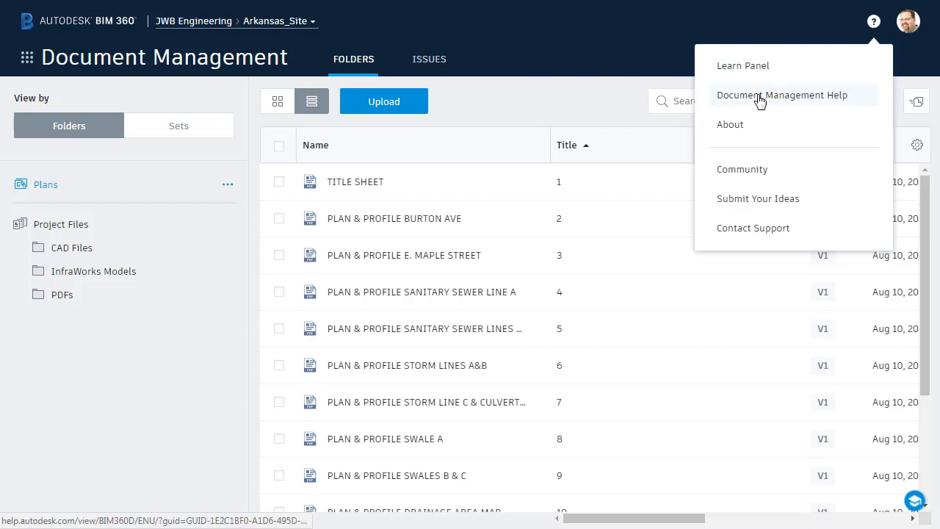
{"action": "mouse_move", "coordinate": [770, 167]}
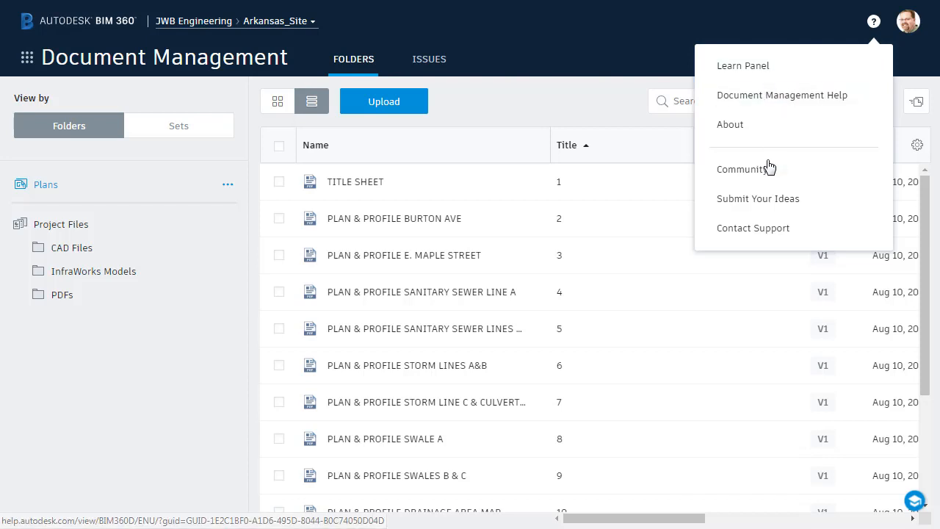
{"action": "mouse_move", "coordinate": [735, 199]}
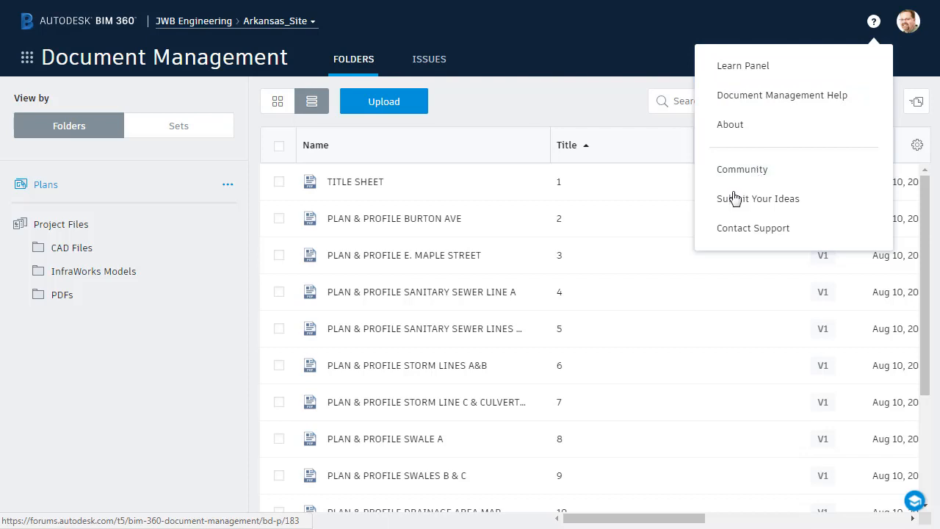
{"action": "mouse_move", "coordinate": [758, 198]}
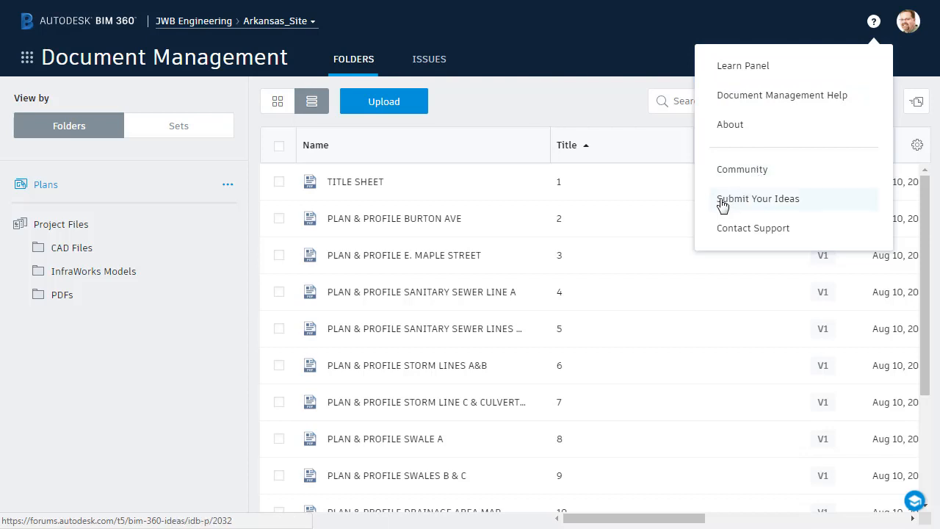
{"action": "mouse_move", "coordinate": [717, 234]}
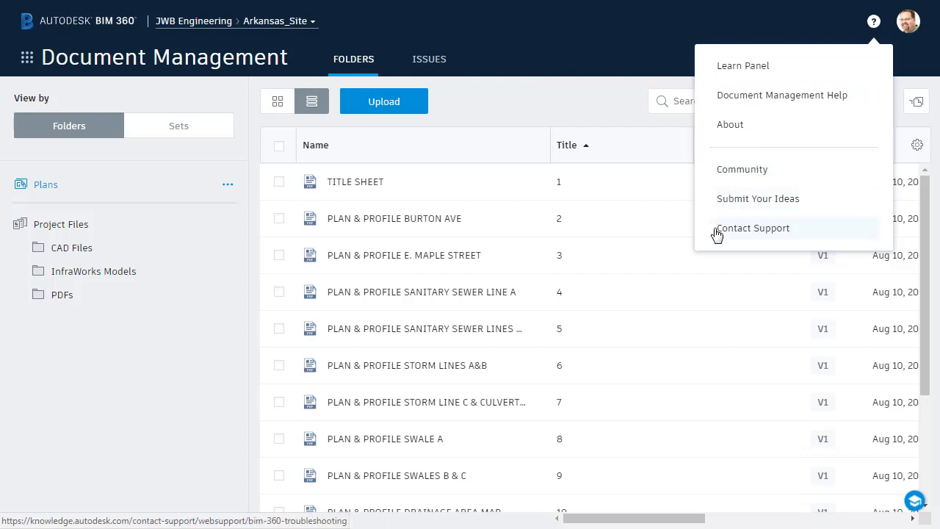
{"action": "mouse_move", "coordinate": [740, 100]}
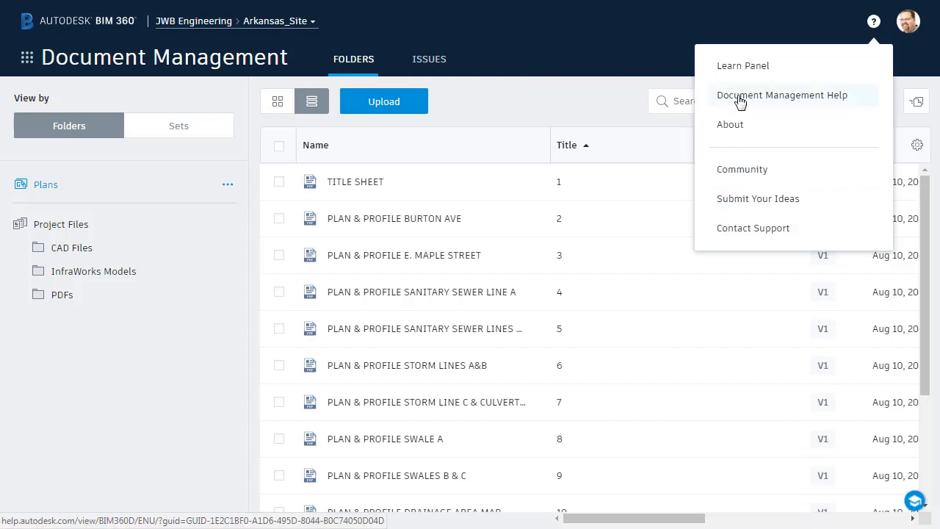
{"action": "left_click", "coordinate": [781, 94]}
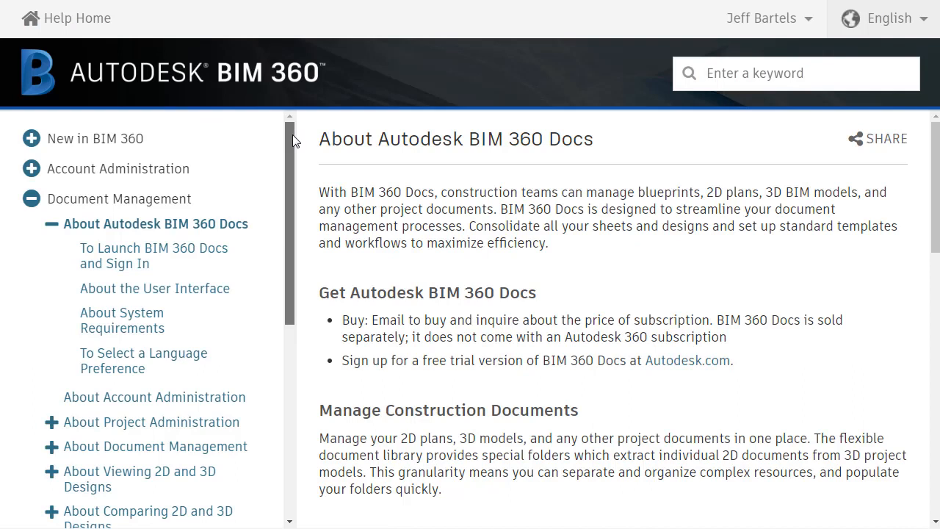
Step: Read the 'About the User Interface' help article with its numbered screenshot and area explanations
{"action": "scroll", "scroll_direction": "down", "scroll_amount": 3}
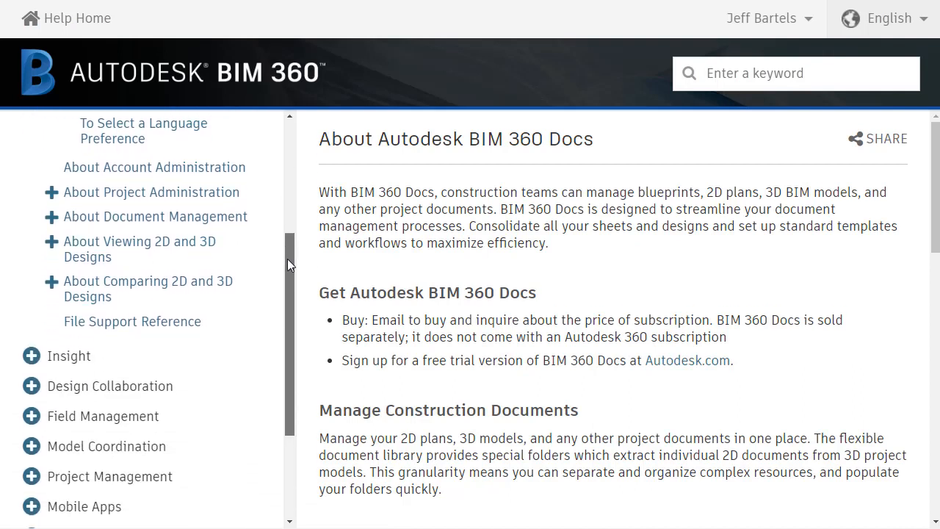
{"action": "scroll", "scroll_direction": "up", "scroll_amount": 3}
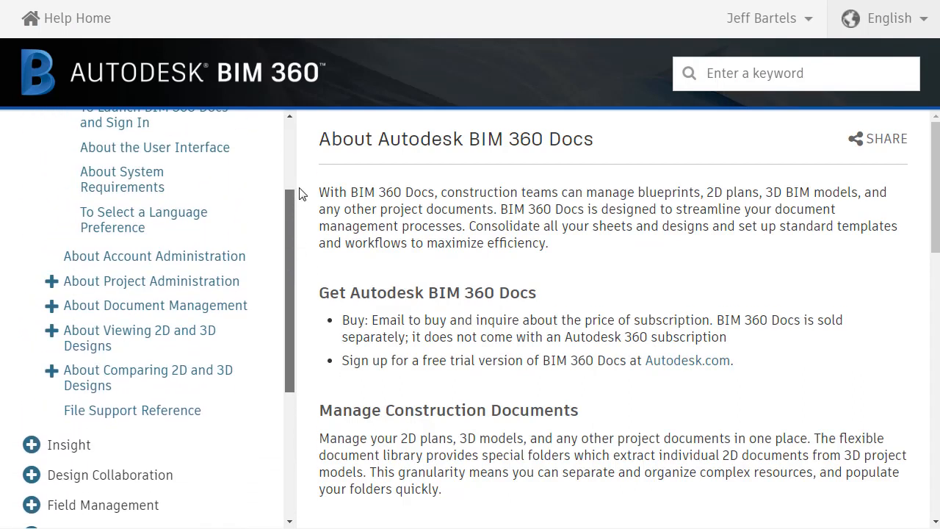
{"action": "scroll", "scroll_direction": "up", "scroll_amount": 3}
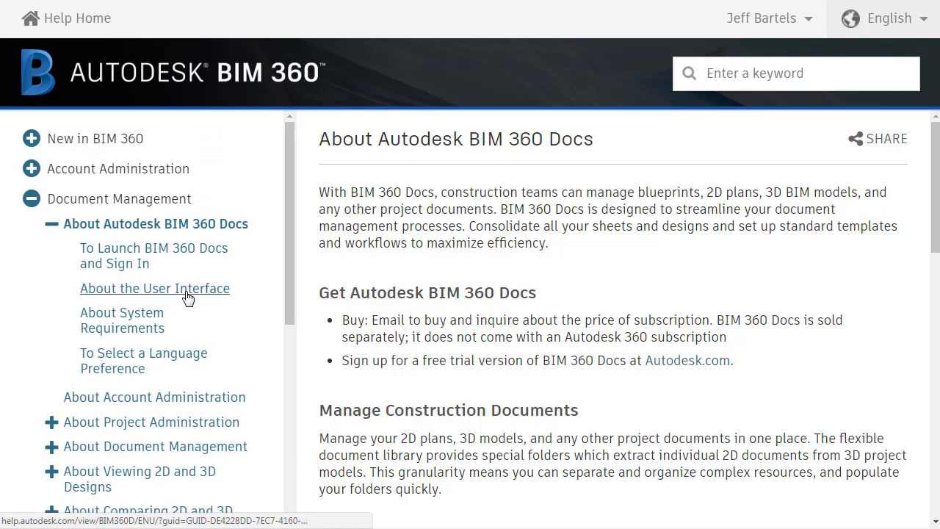
{"action": "left_click", "coordinate": [155, 288]}
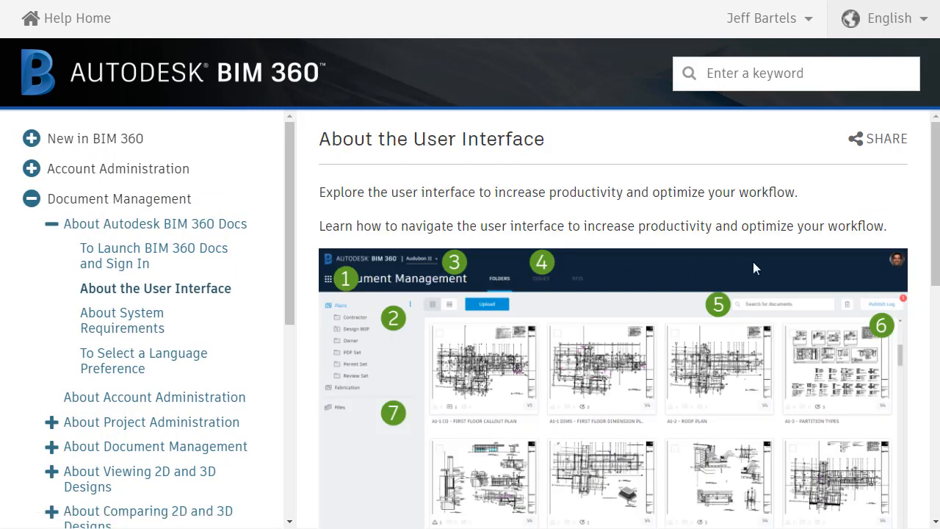
{"action": "scroll", "scroll_direction": "down", "scroll_amount": 3}
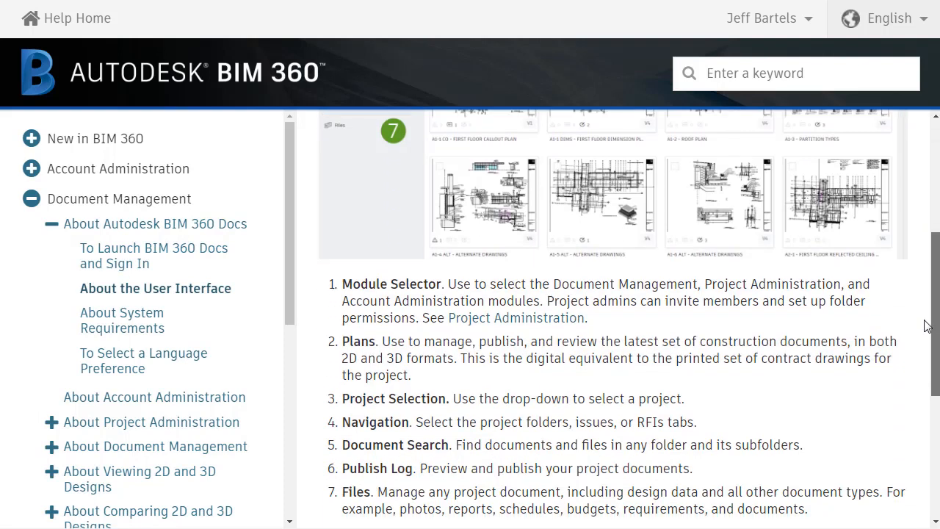
{"action": "scroll", "scroll_direction": "down", "scroll_amount": 3}
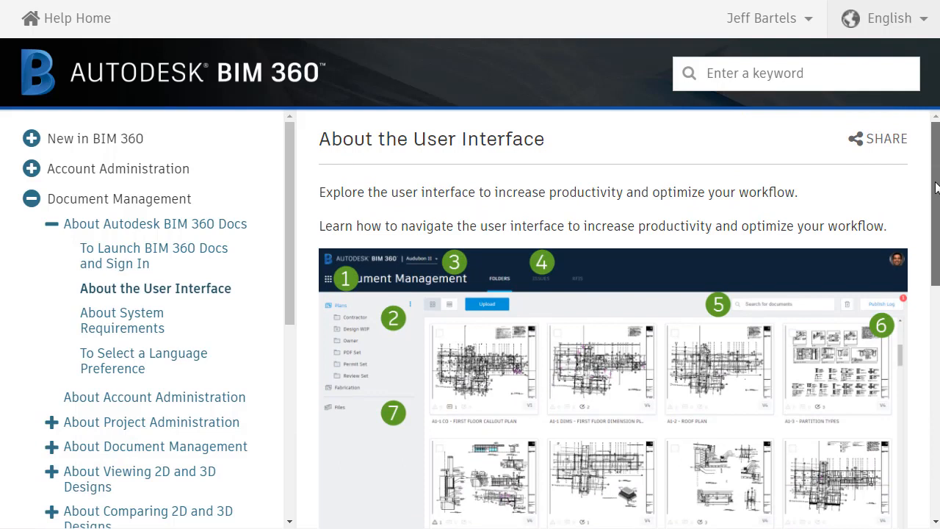
{"action": "mouse_move", "coordinate": [403, 12]}
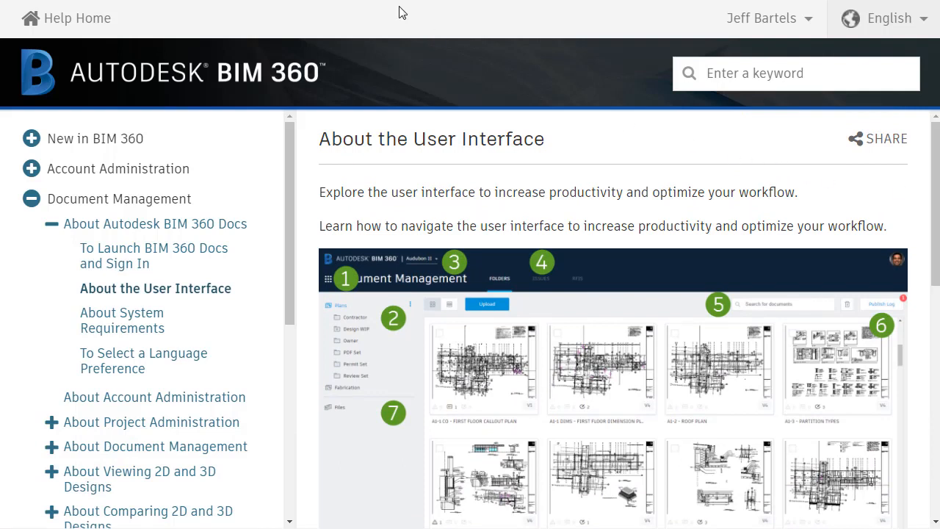